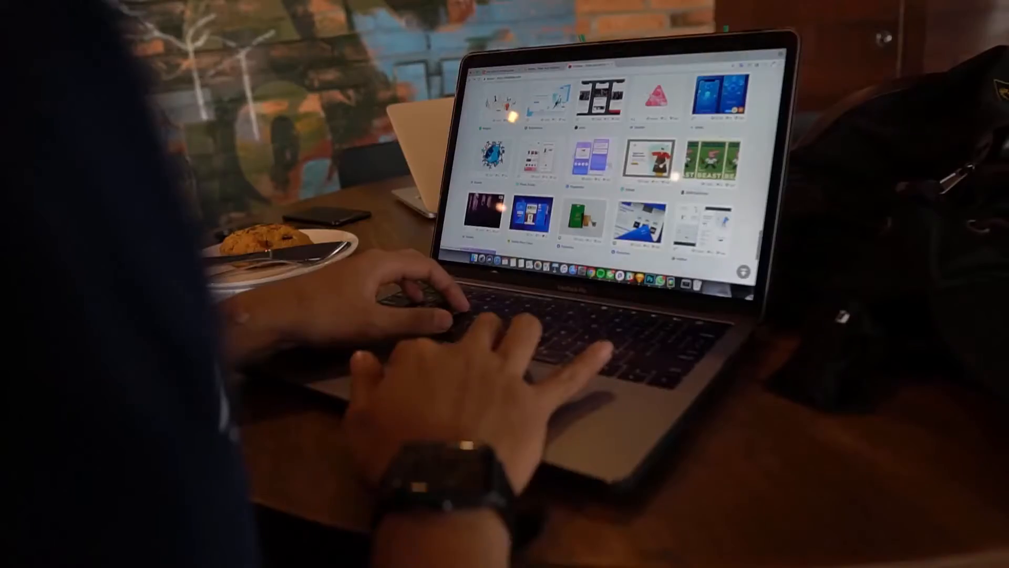
Step: Launch Brave and load the Zillow home page from the 'zil' address suggestion
scroll("down", 3)
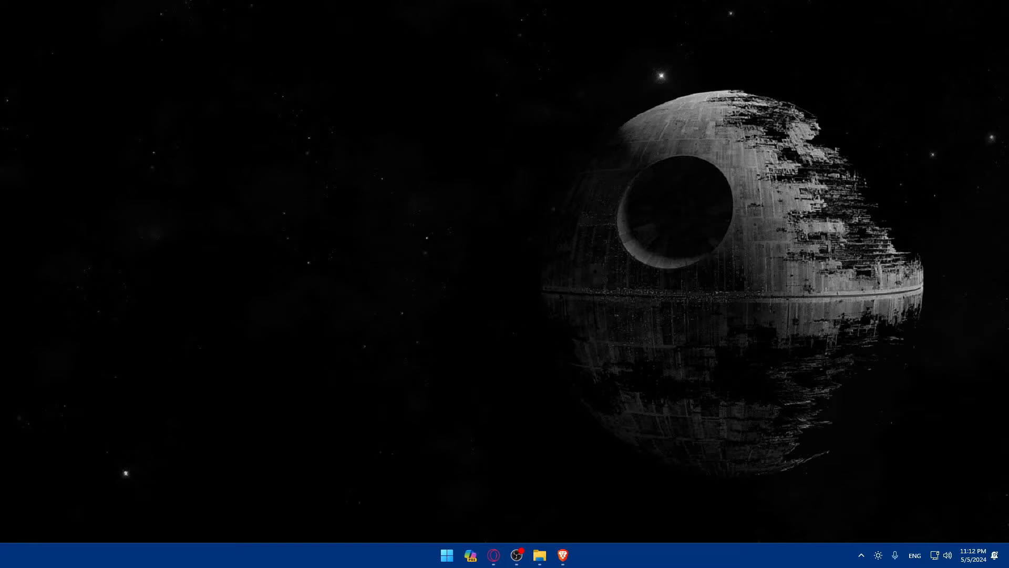
mouse_move(687, 454)
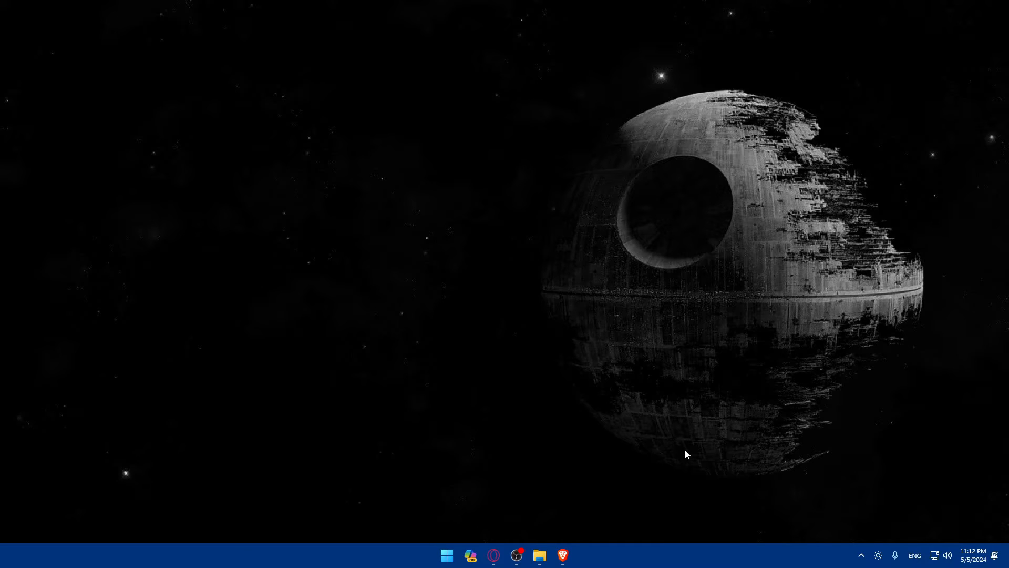
left_click(562, 556)
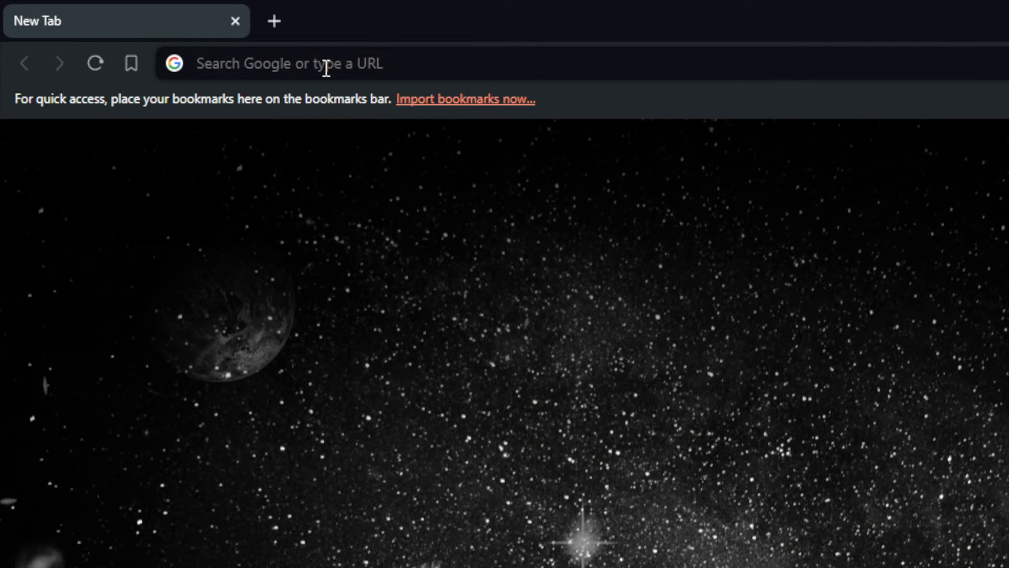
type("zil")
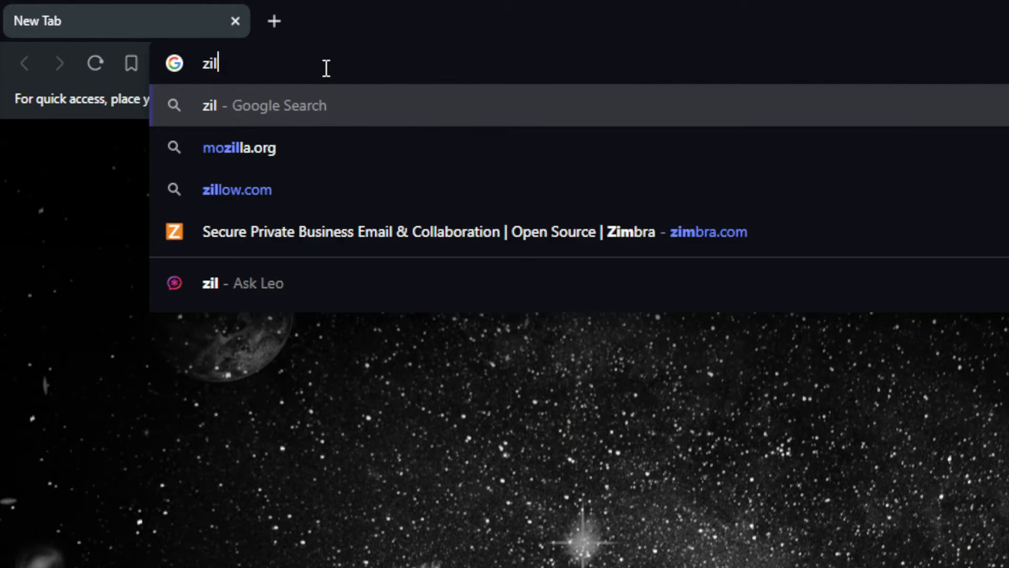
left_click(236, 189)
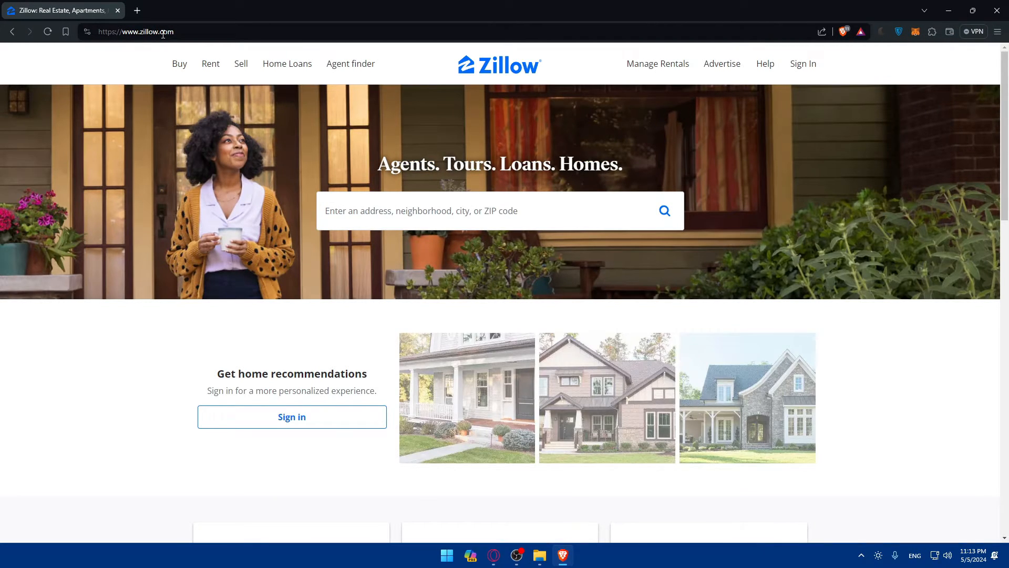
mouse_move(802, 159)
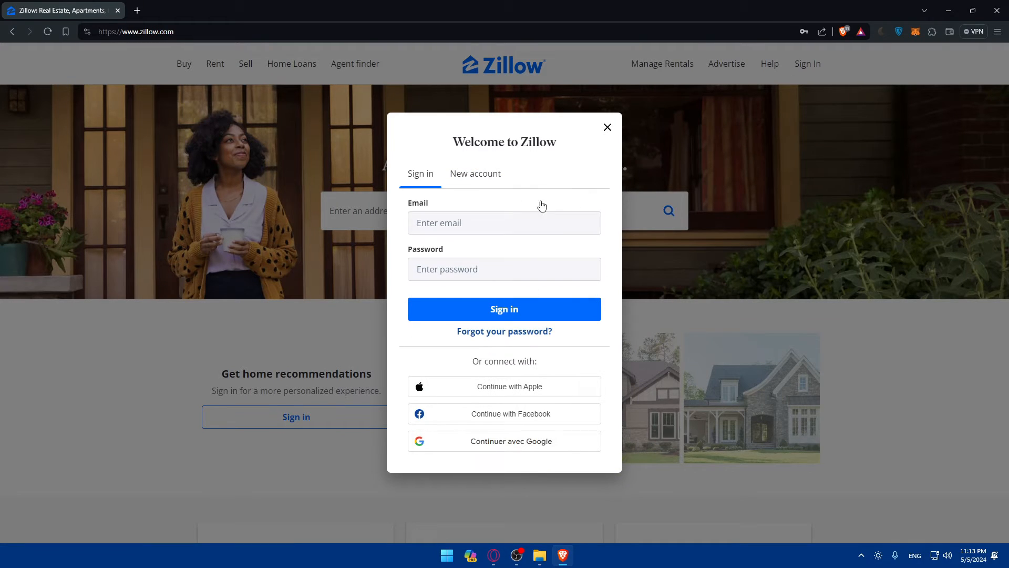
Step: Peek at New account, then sign in with the first Google account and confirm
left_click(475, 173)
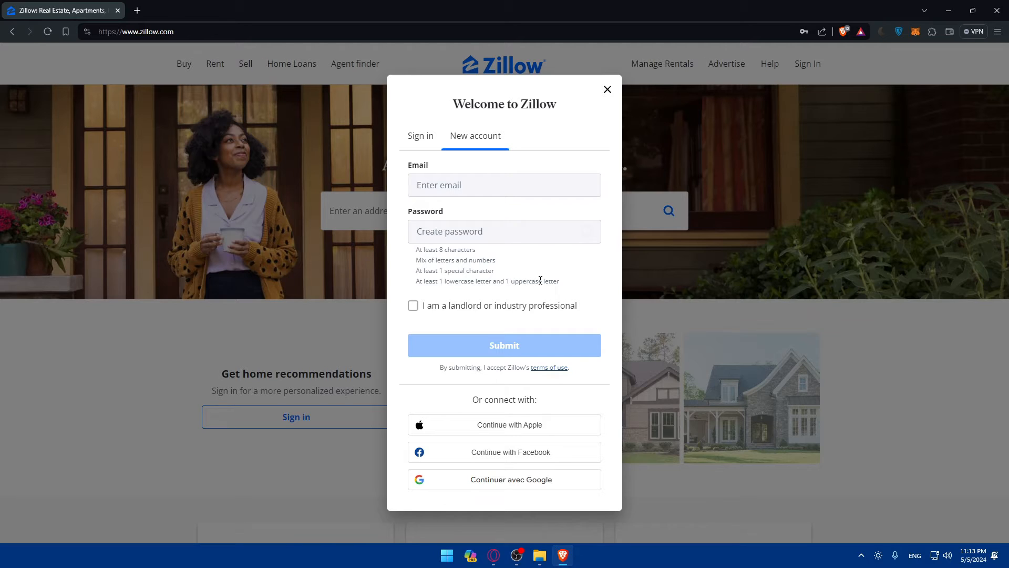
left_click(420, 135)
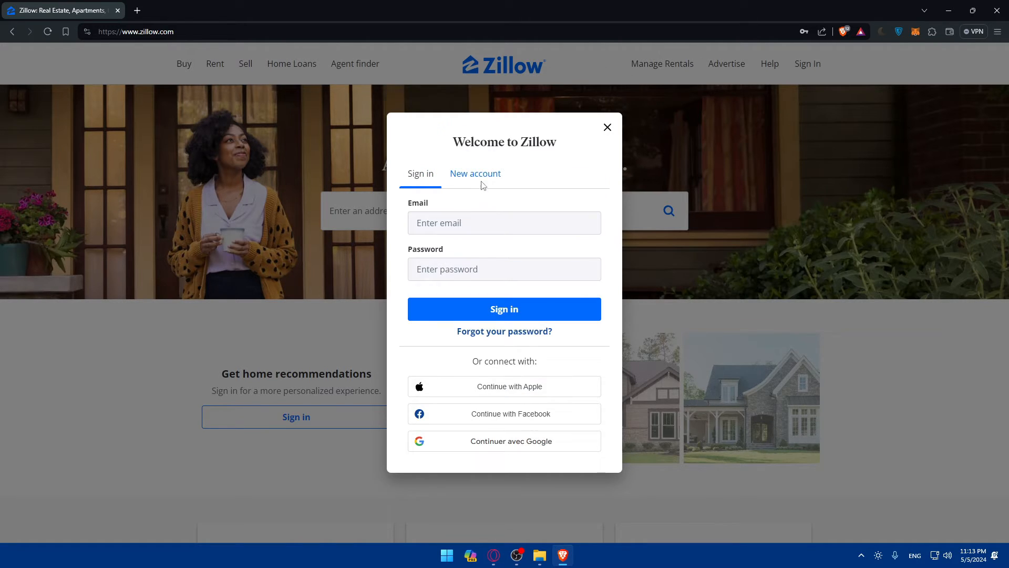
left_click(504, 440)
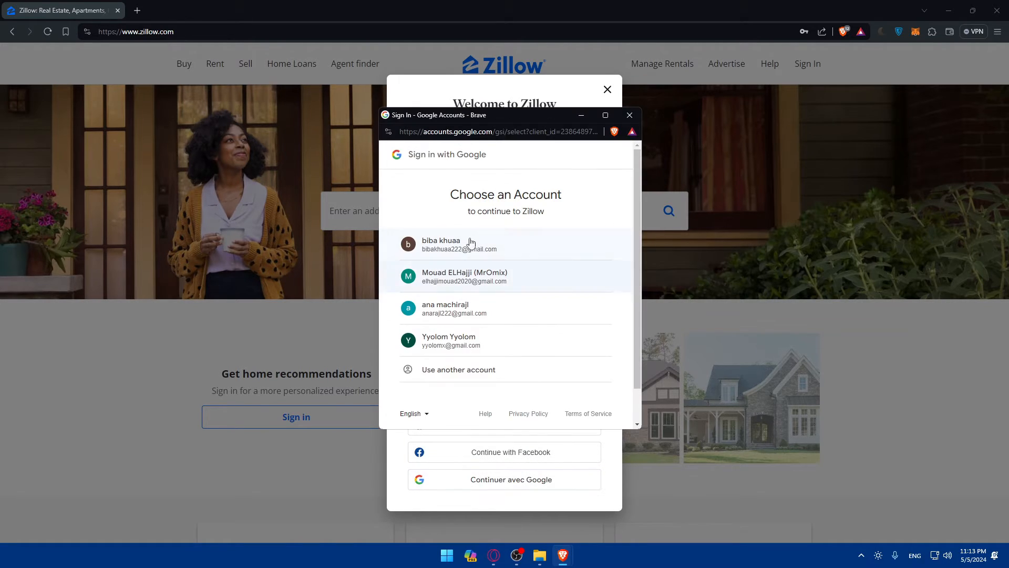
left_click(459, 244)
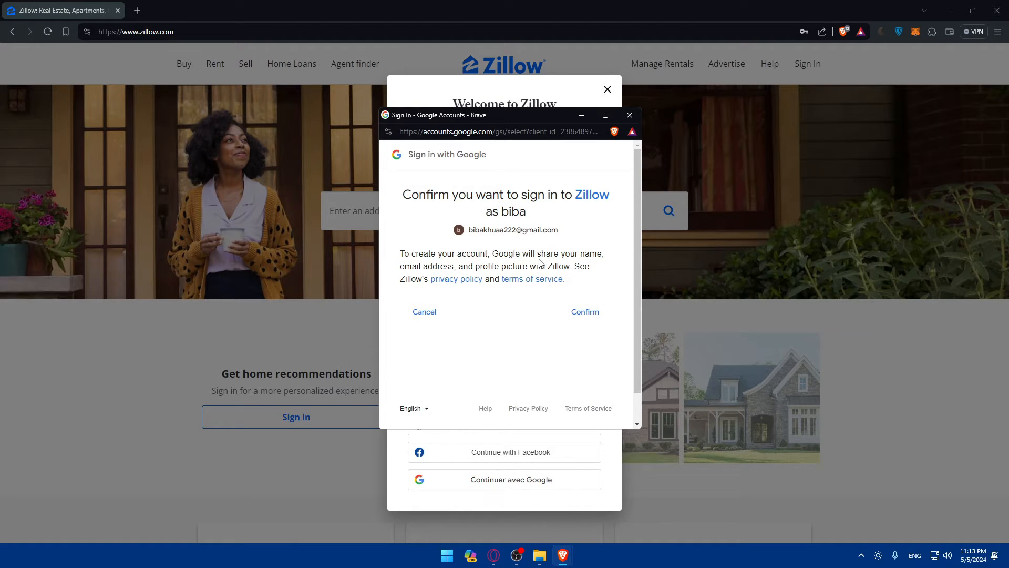
mouse_move(544, 266)
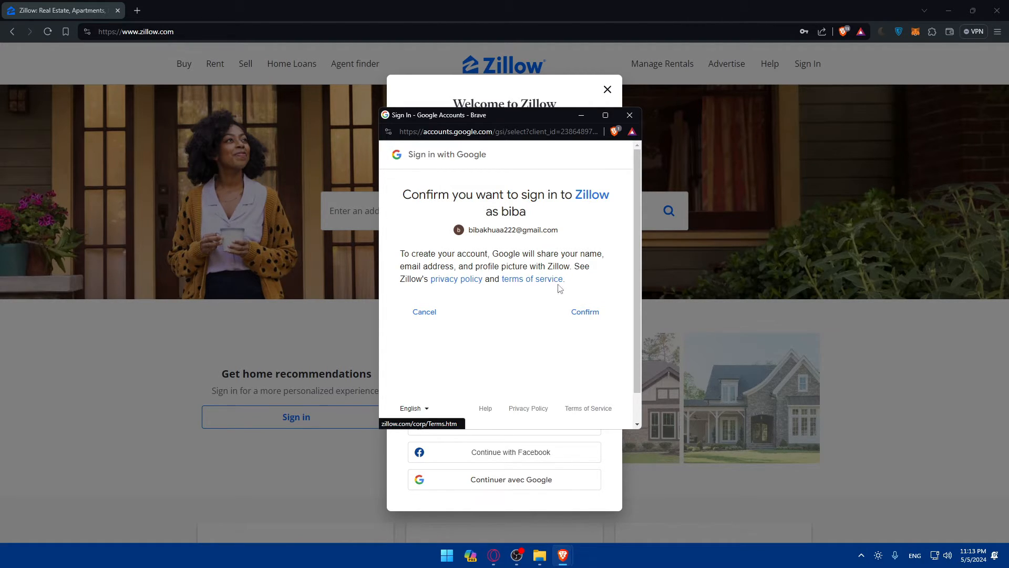
left_click(585, 312)
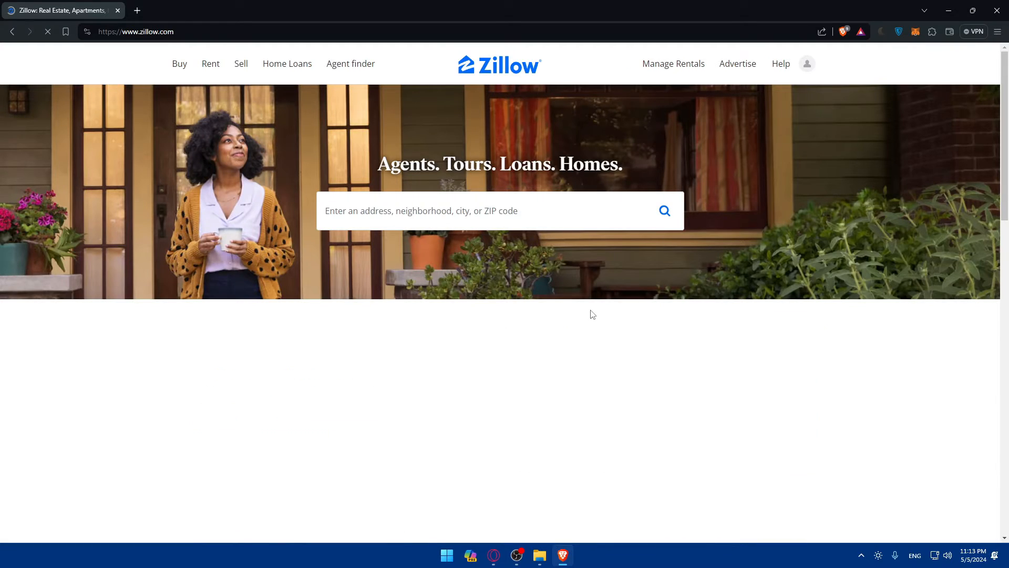
left_click(807, 64)
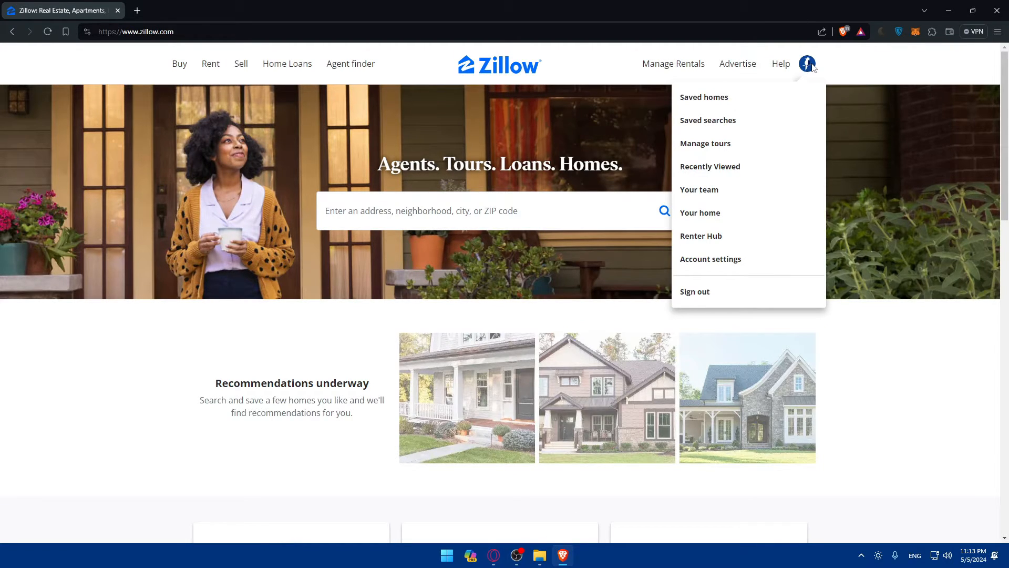
left_click(710, 258)
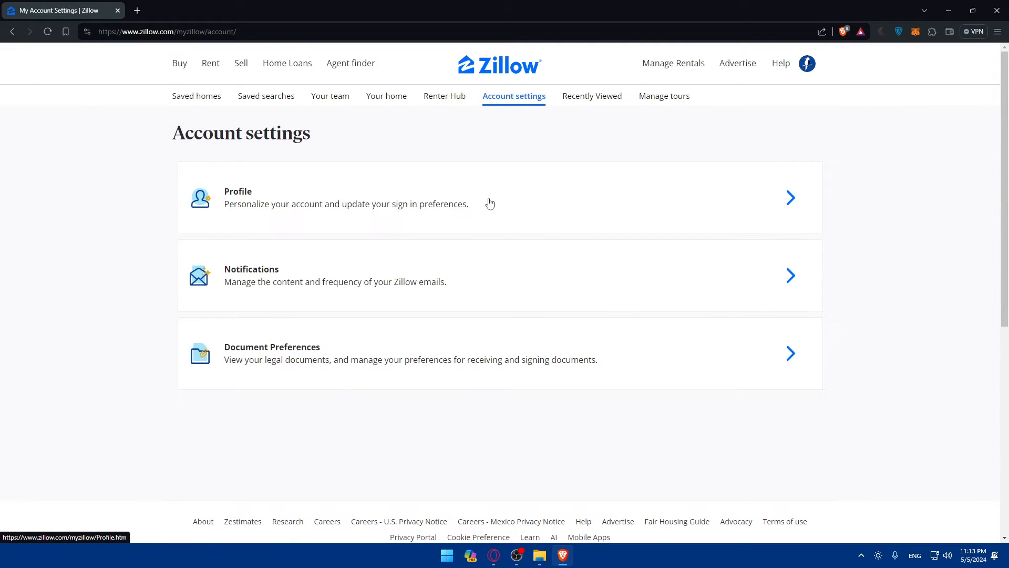
left_click(489, 203)
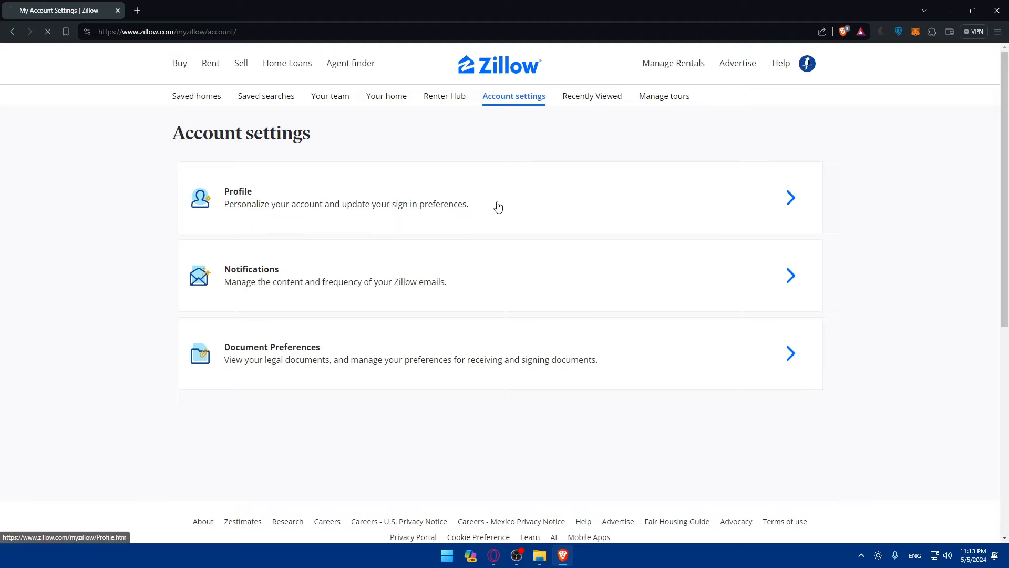
left_click(498, 198)
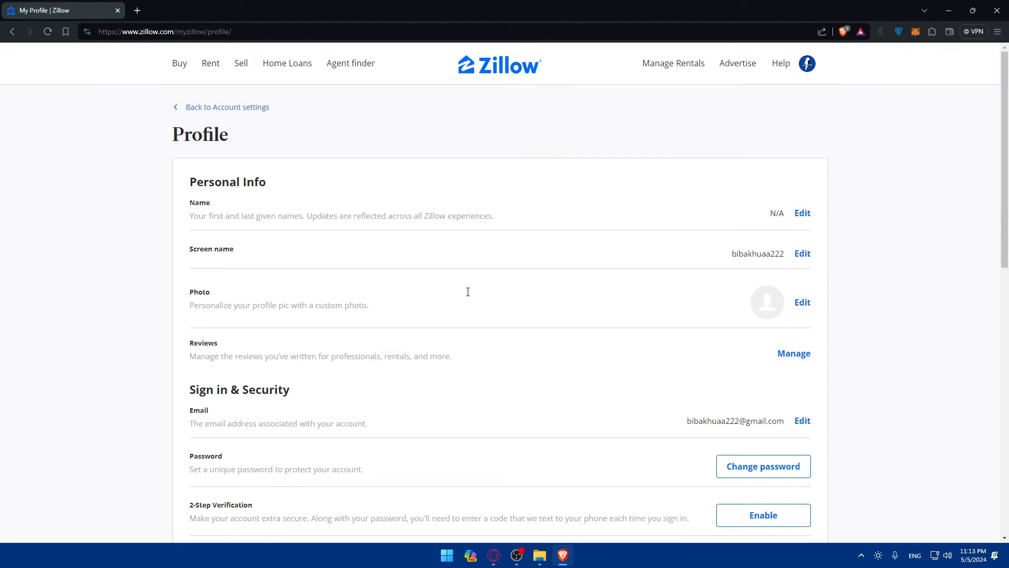
mouse_move(467, 294)
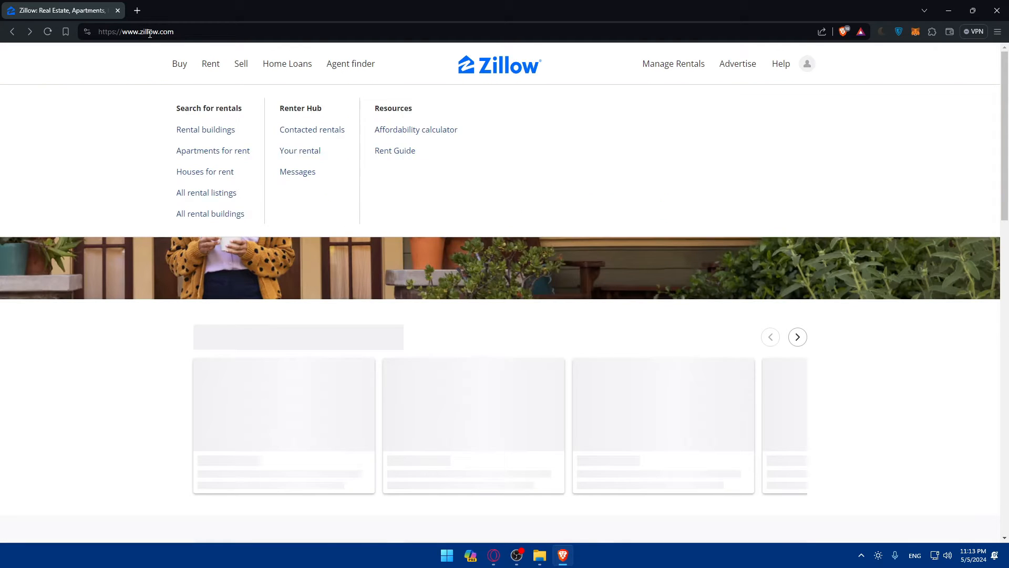
Step: Search Google for 'zillow api' and open the Zillow Group Data & APIs and RapidAPI results in new tabs
left_click(135, 11)
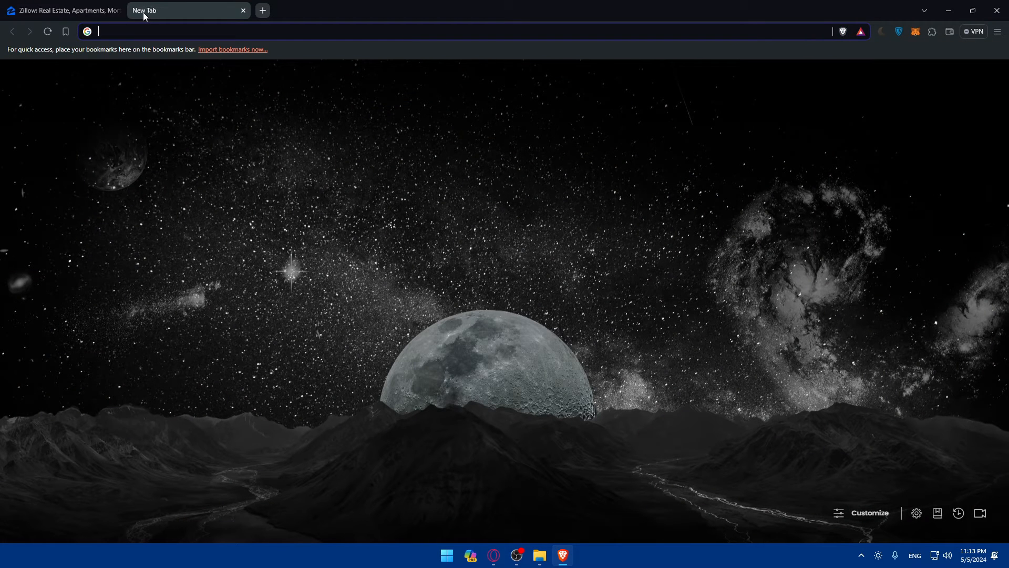
type("zillo")
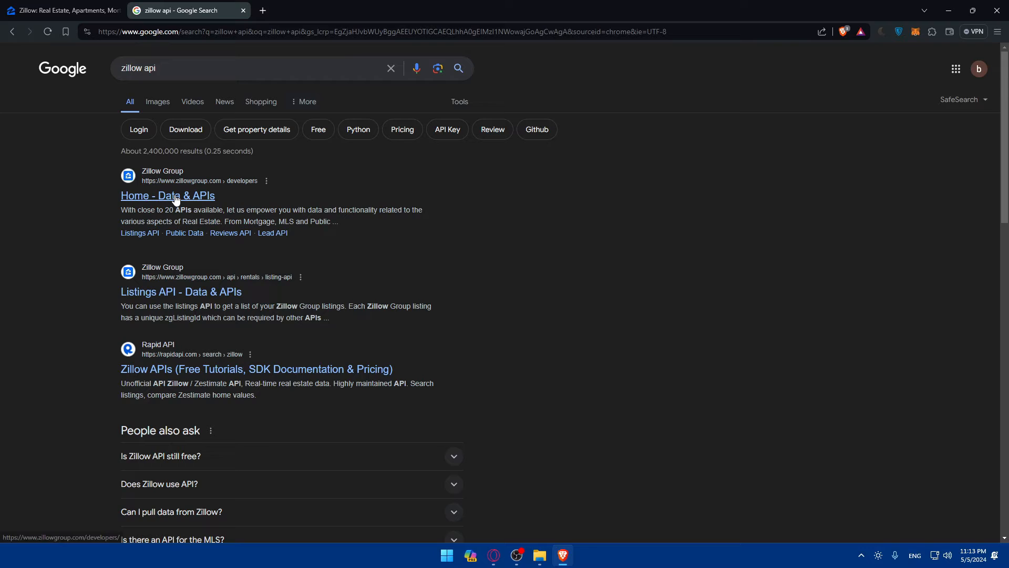
left_click(167, 196)
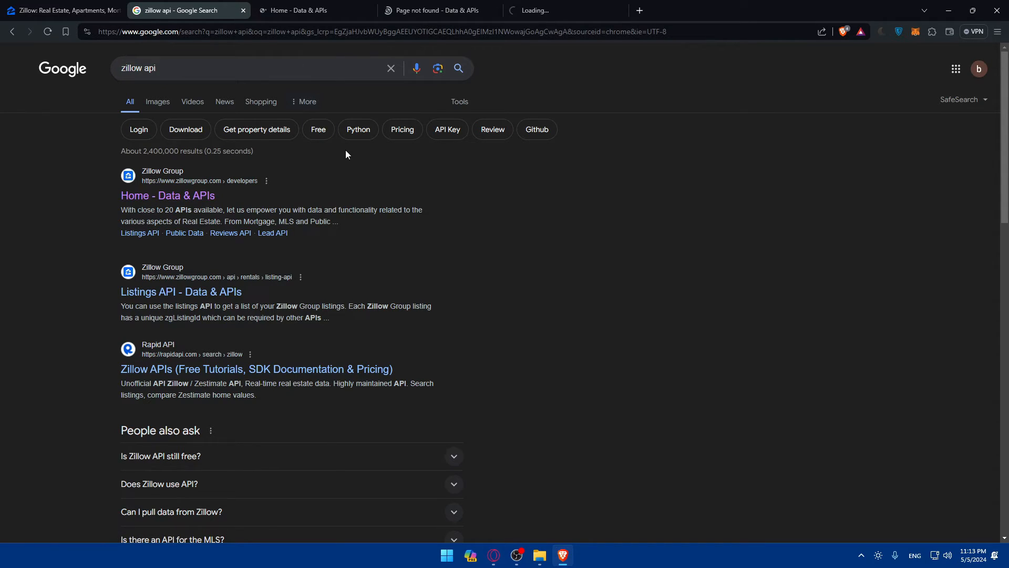
left_click(257, 369)
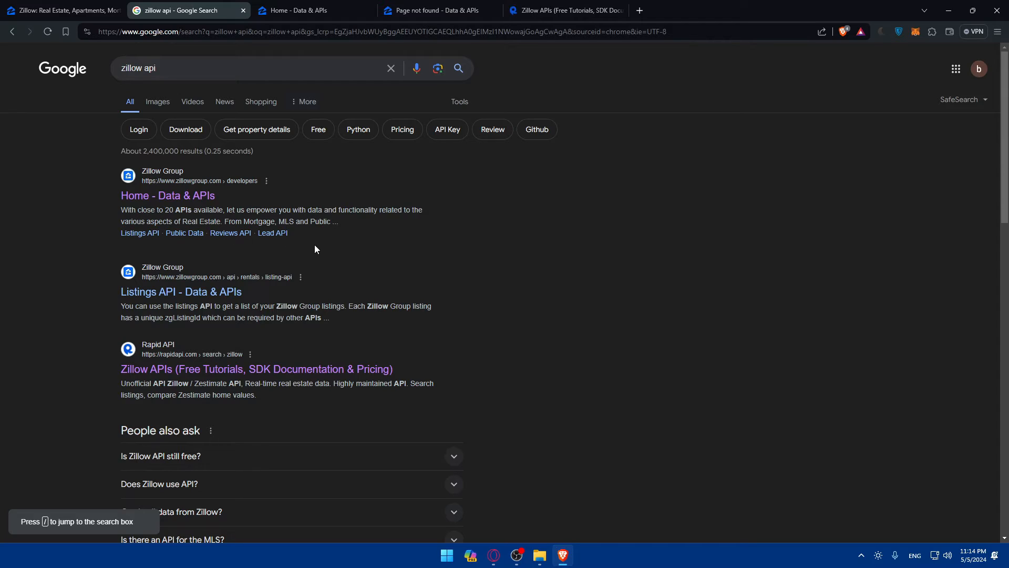
mouse_move(326, 234)
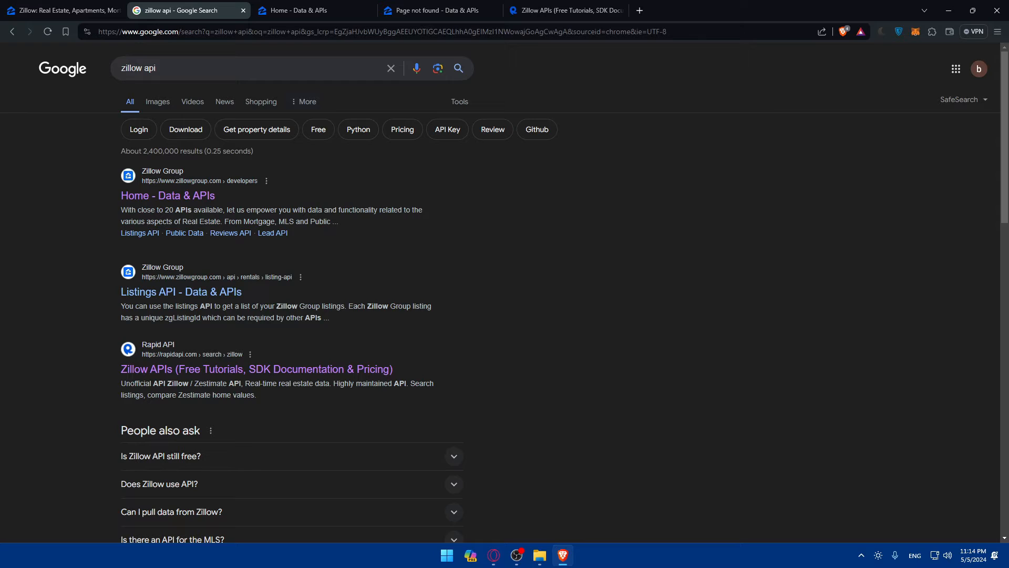
Step: Review and close the Zillow Group developer tab, then filter RapidAPI's Zillow results to APIs only
left_click(312, 11)
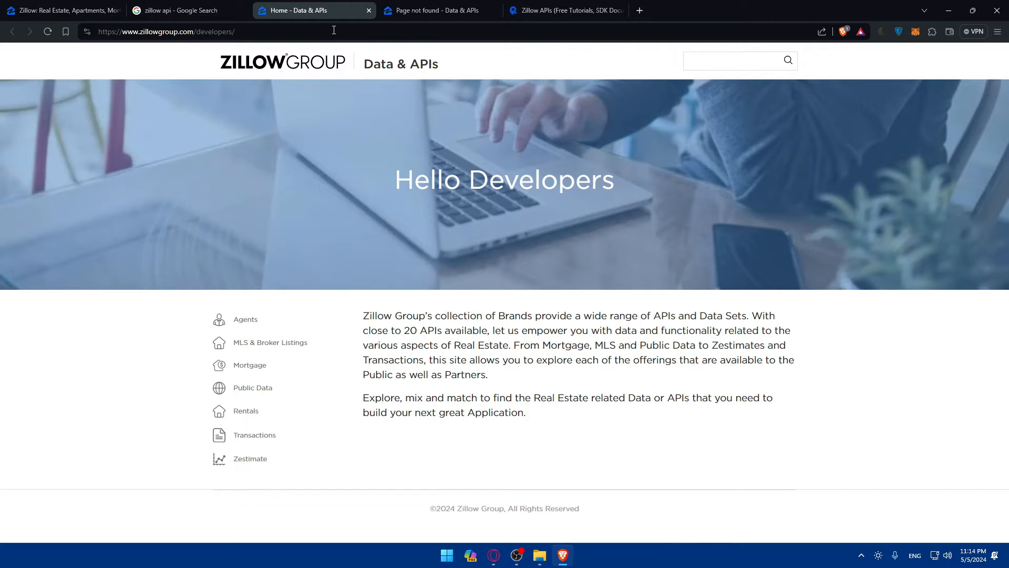
mouse_move(360, 21)
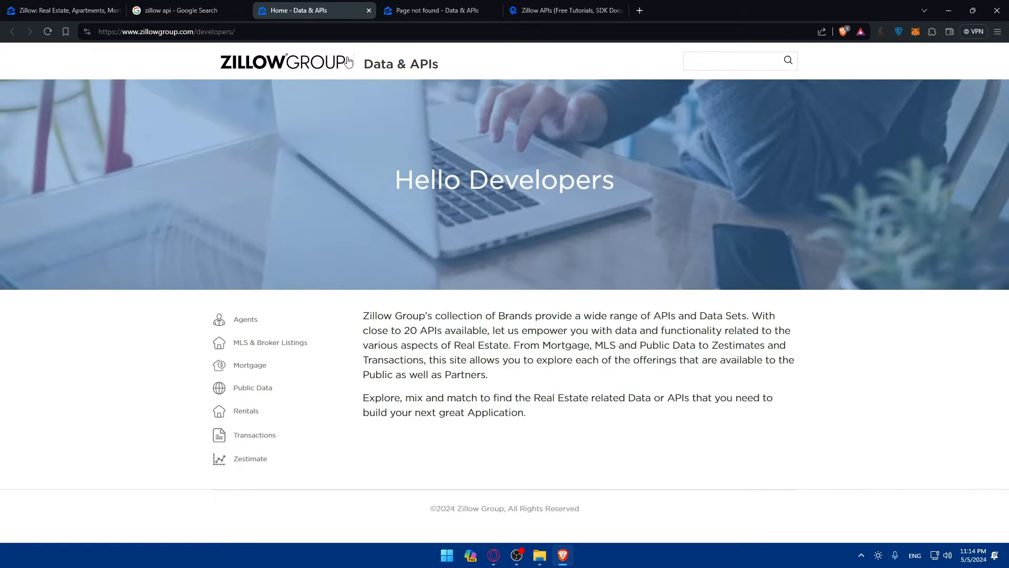
left_click(312, 10)
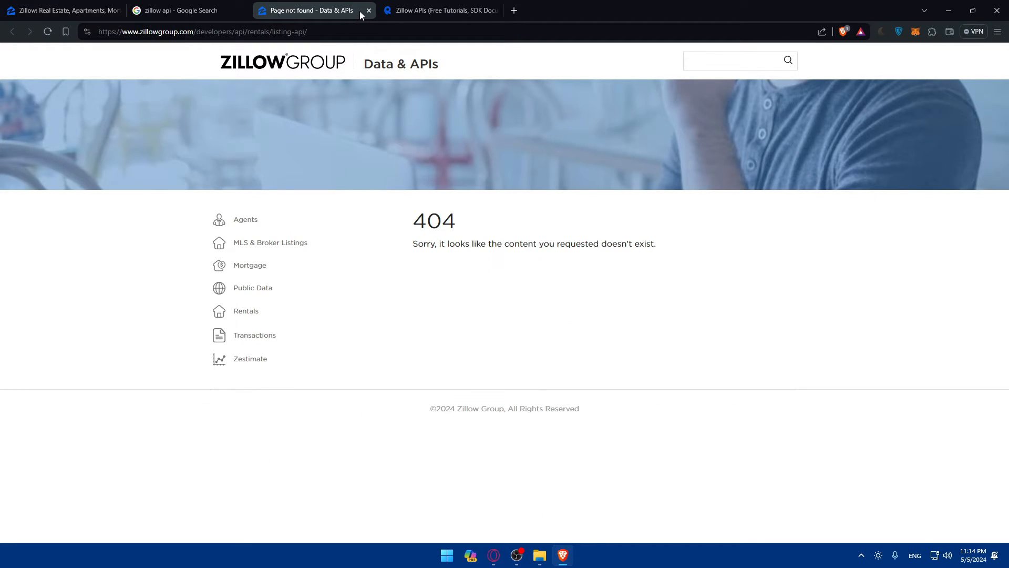
left_click(369, 11)
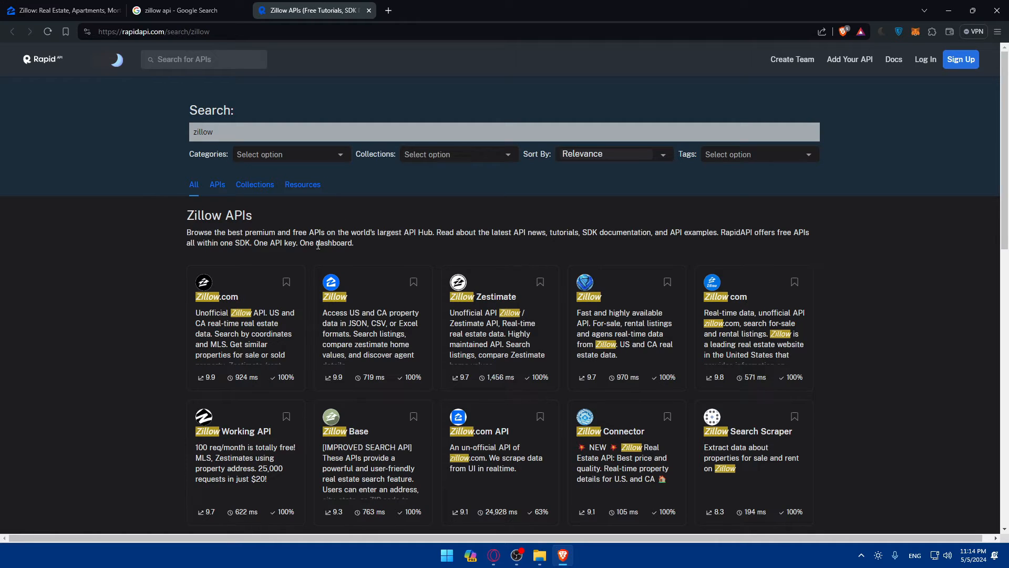
mouse_move(535, 226)
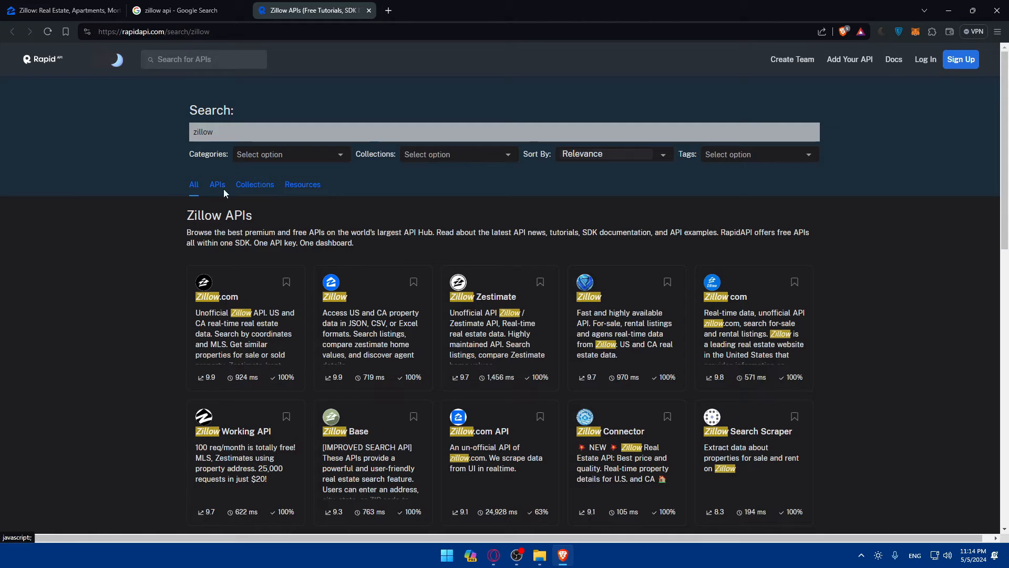
left_click(217, 185)
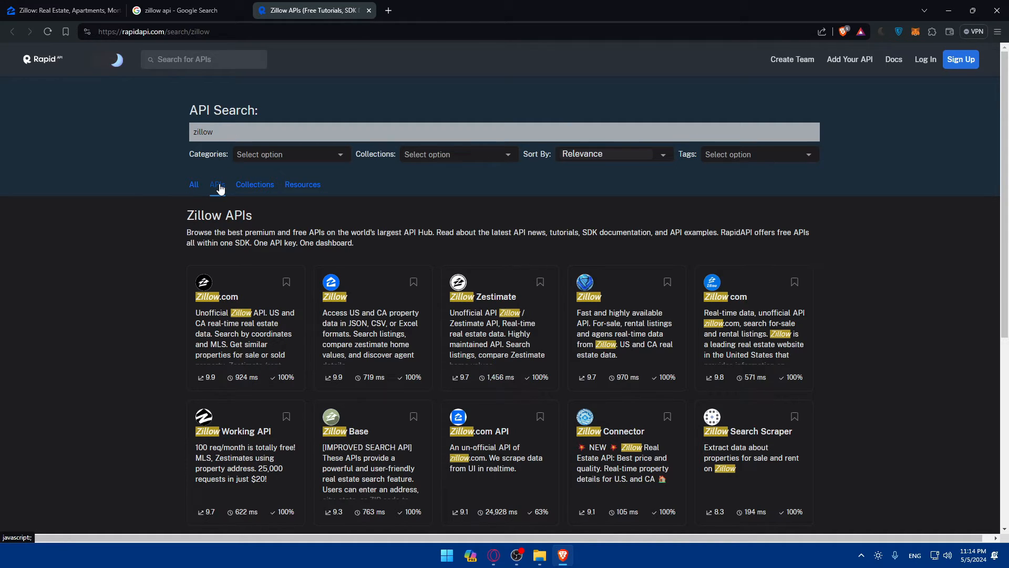
scroll("down", 3)
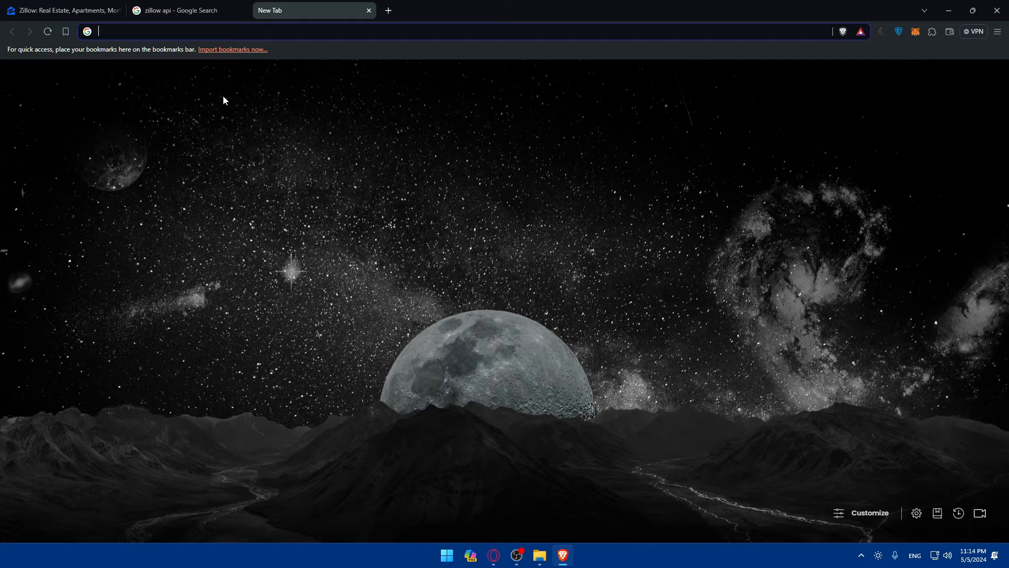
Step: Enter the guessed address zillow.com/howto/api/APIOverview.htm, which returns a 404 error
type("zapier.com")
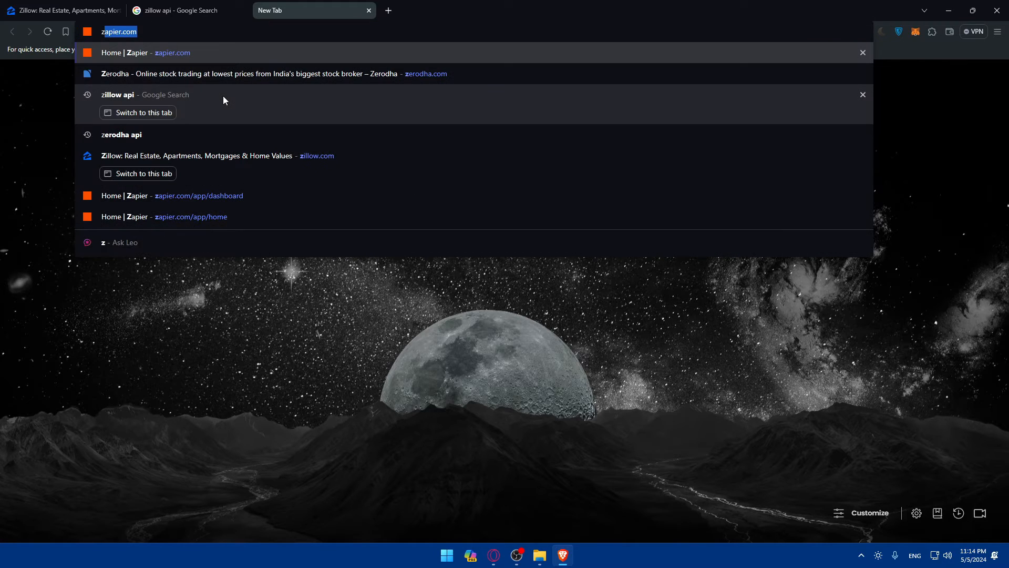
type("zillow.com")
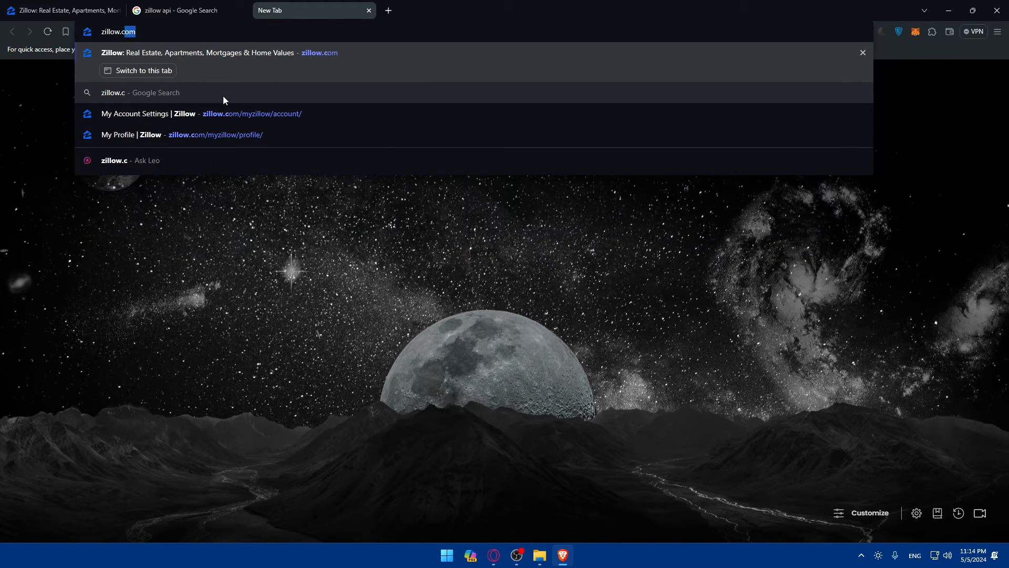
type("/")
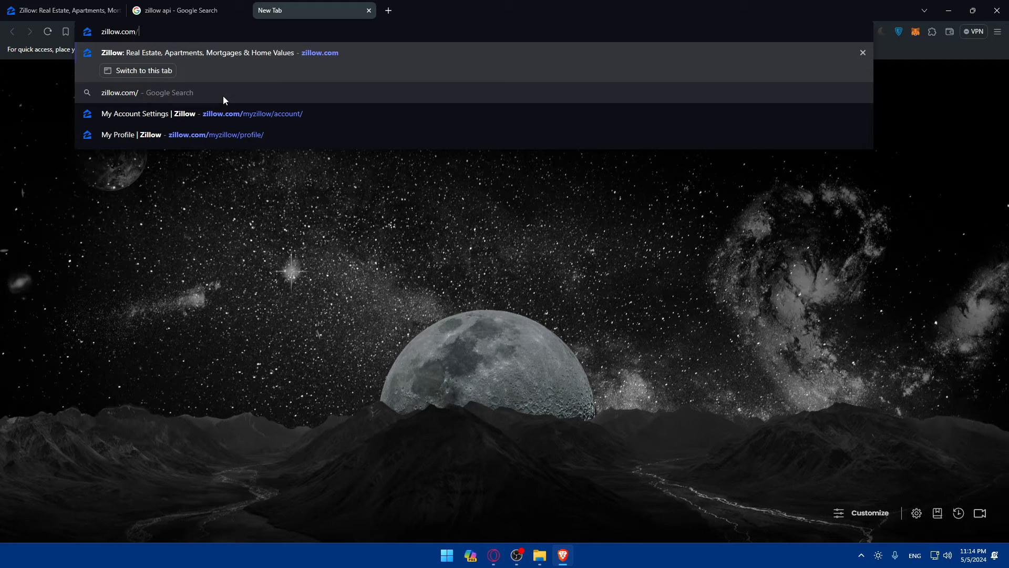
type("howto")
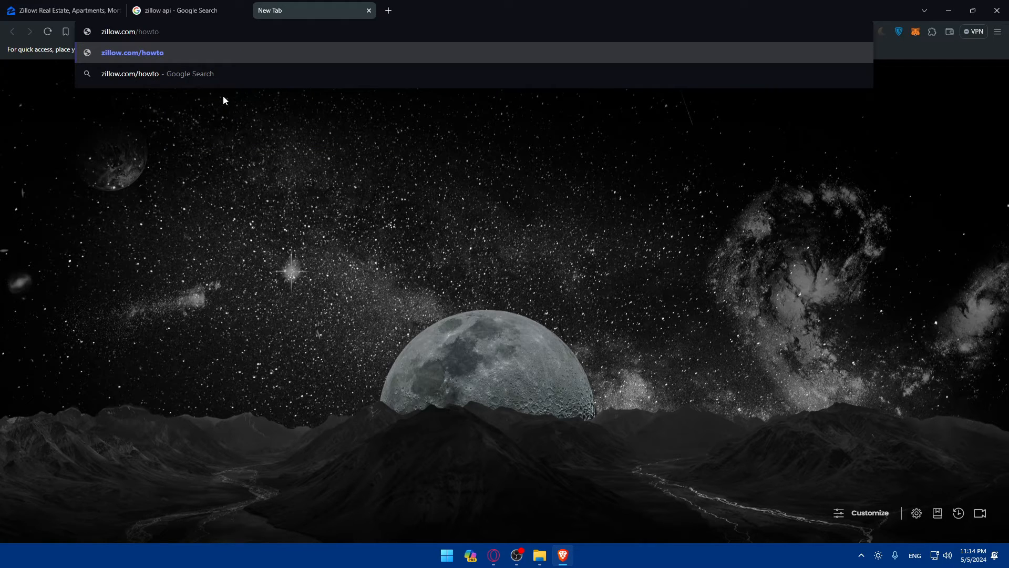
type("/api")
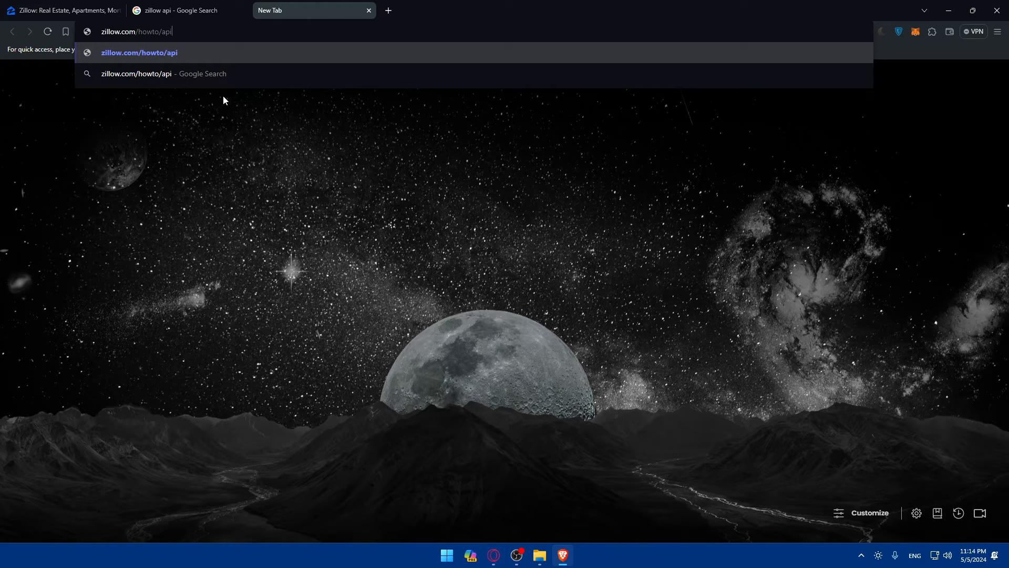
type("API")
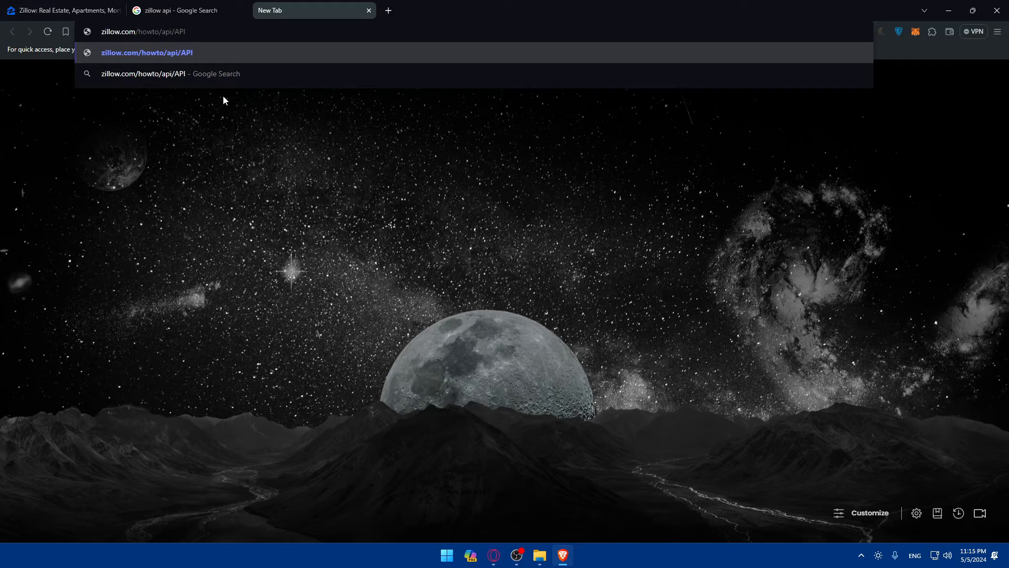
type("O")
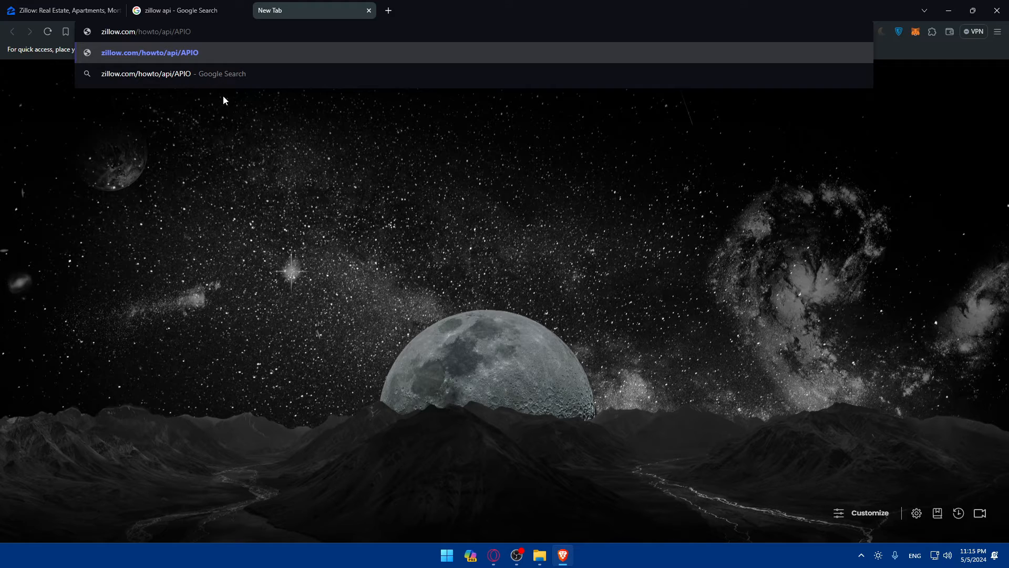
type("vervier")
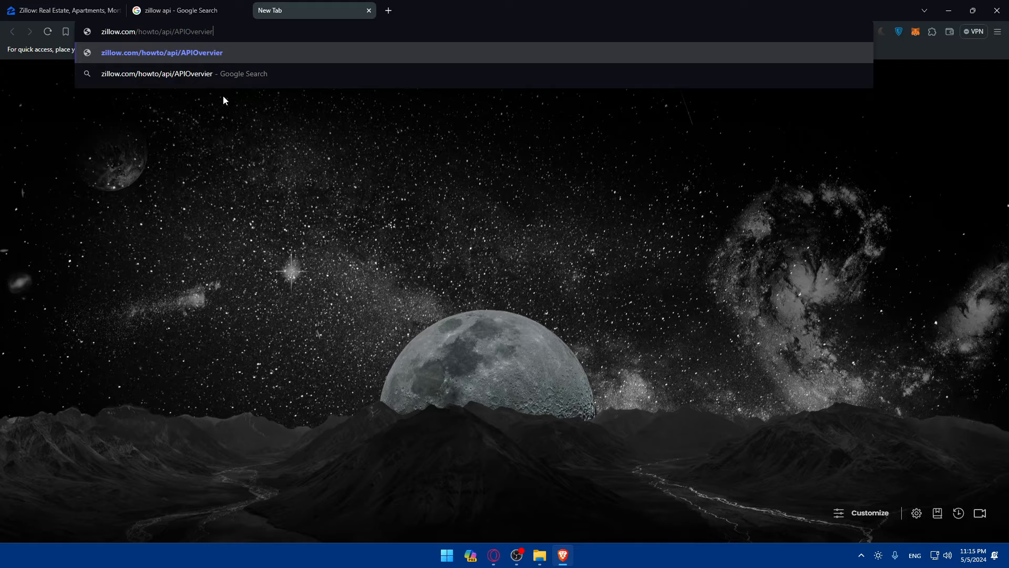
type(".h")
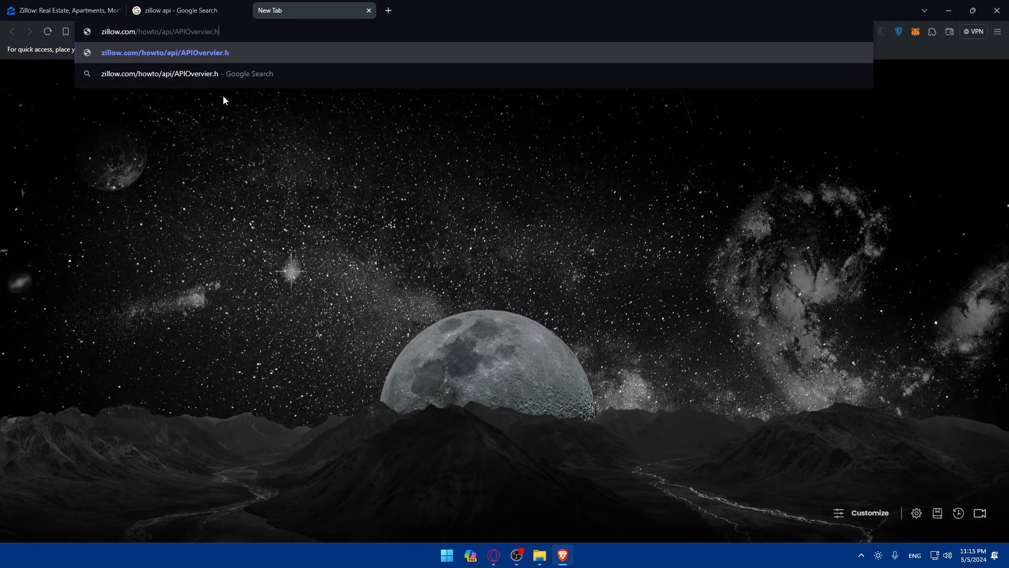
type("tm")
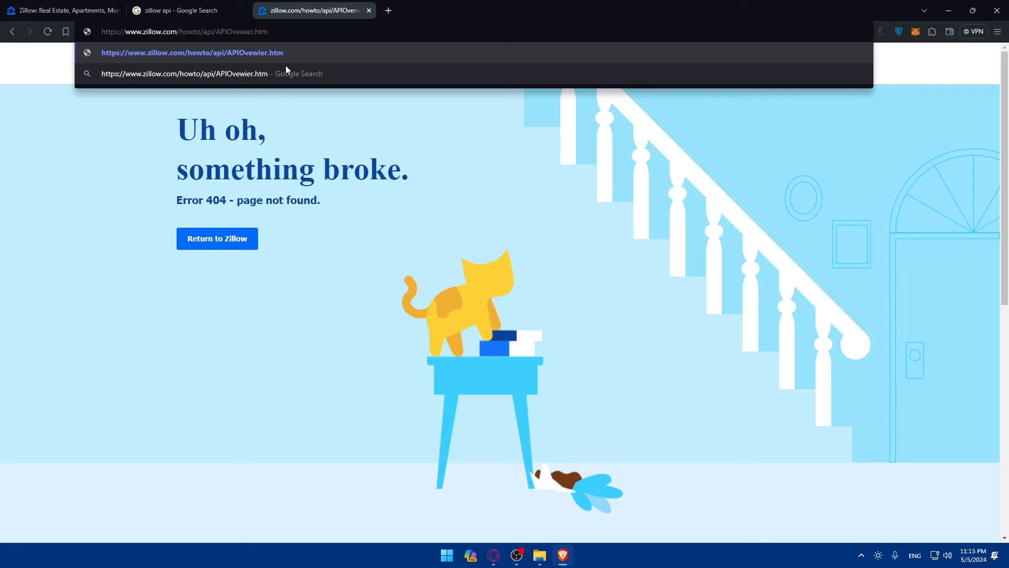
Step: Correct the misspelled address to reach the Zillow Group developers home page
key("Backspace")
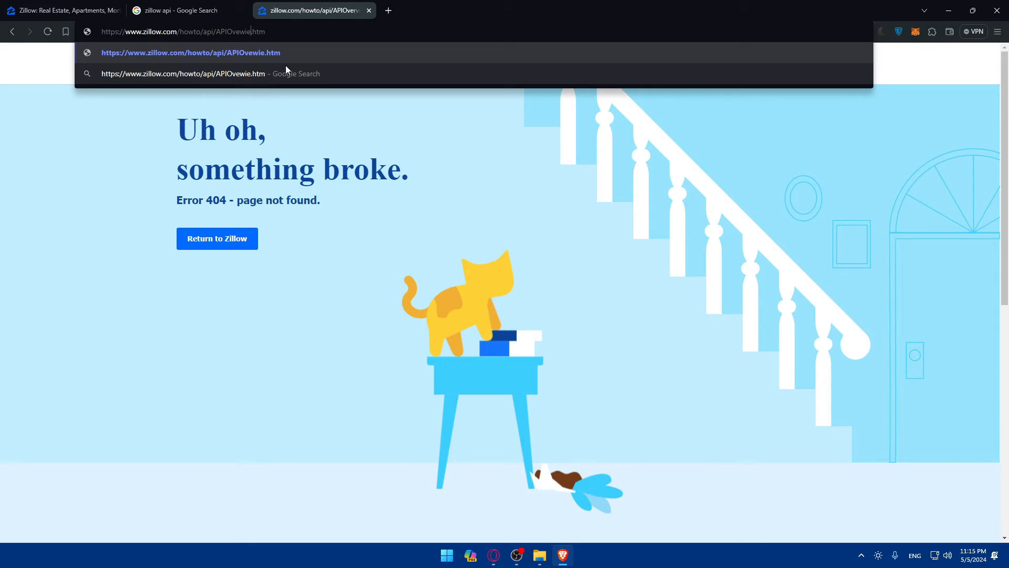
key("Backspace")
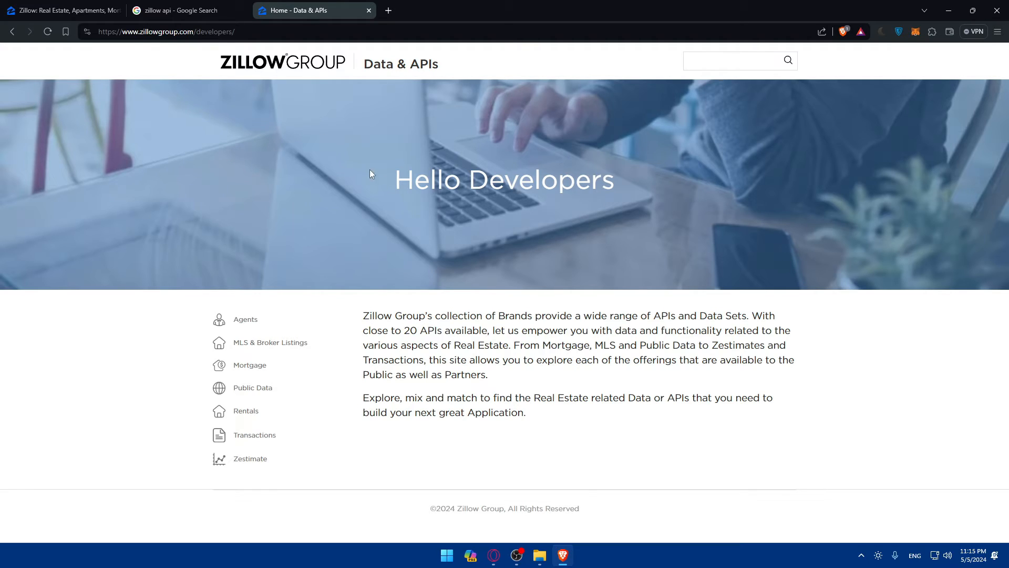
left_click_drag(363, 316, 520, 316)
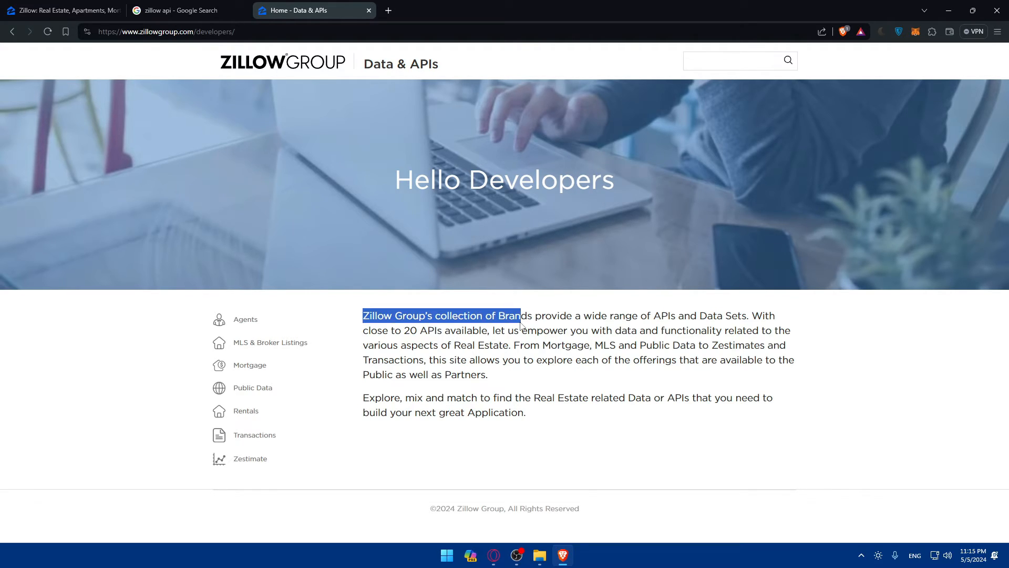
left_click(688, 315)
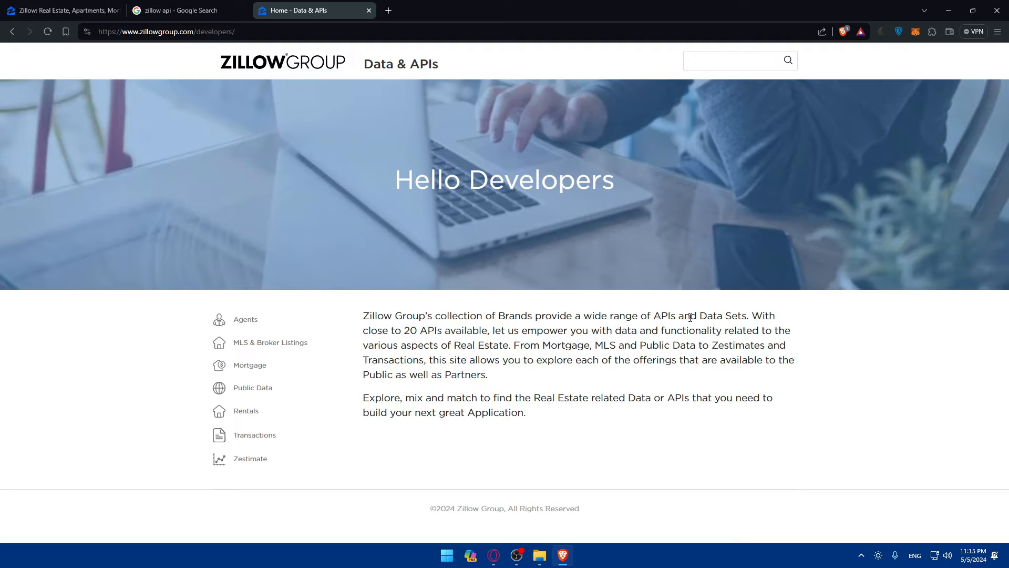
mouse_move(412, 331)
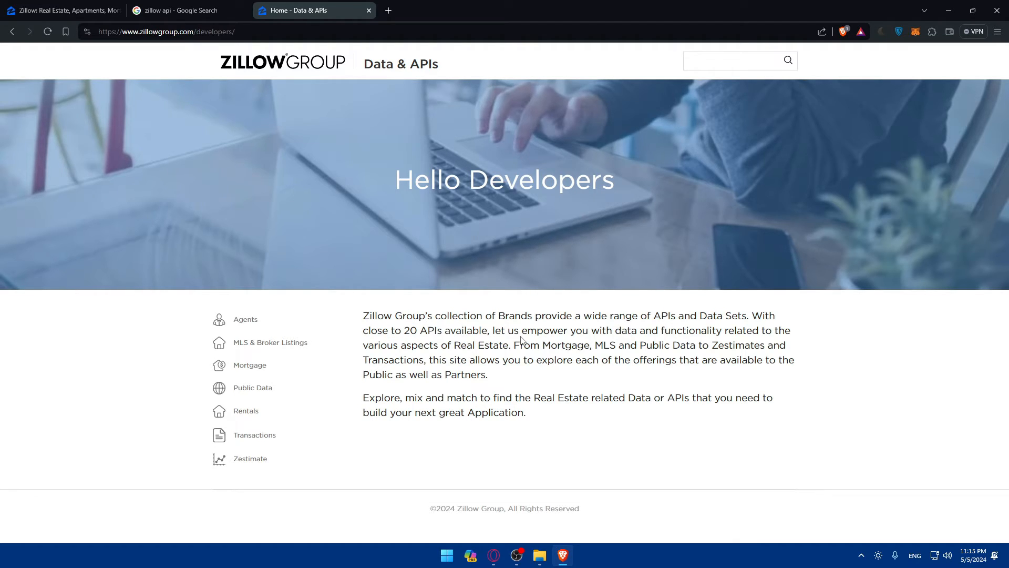
mouse_move(678, 339)
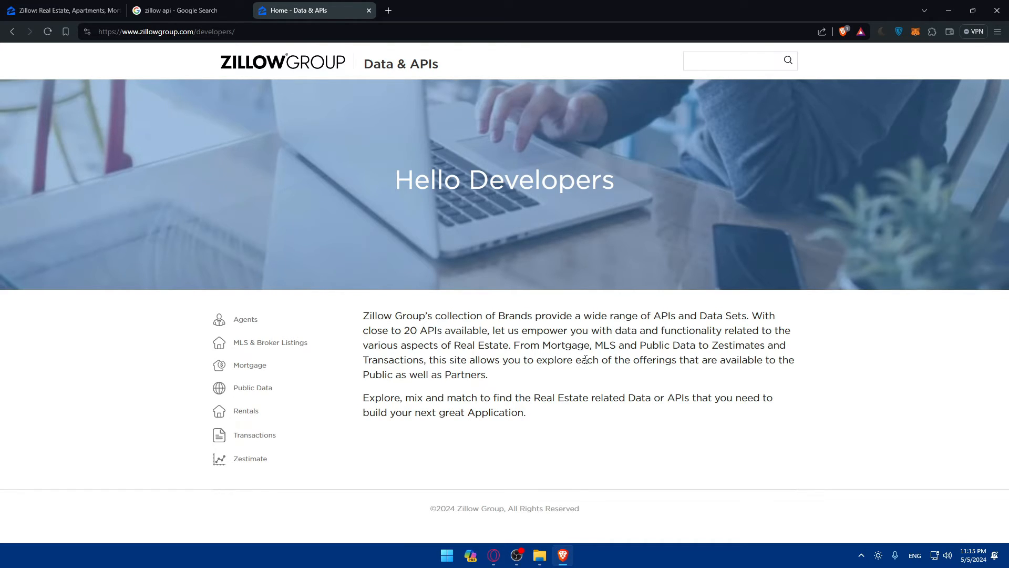
mouse_move(713, 349)
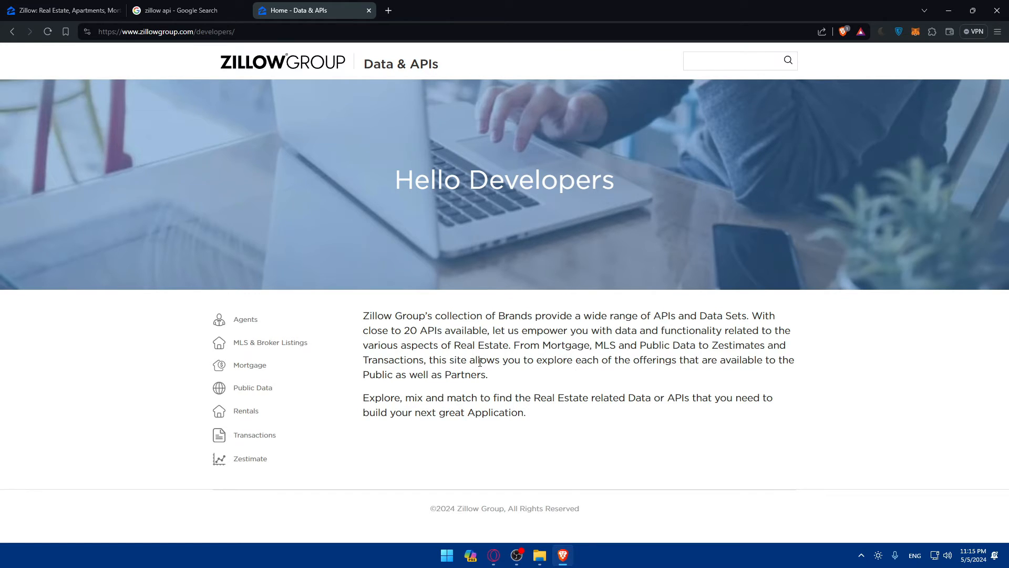
mouse_move(666, 375)
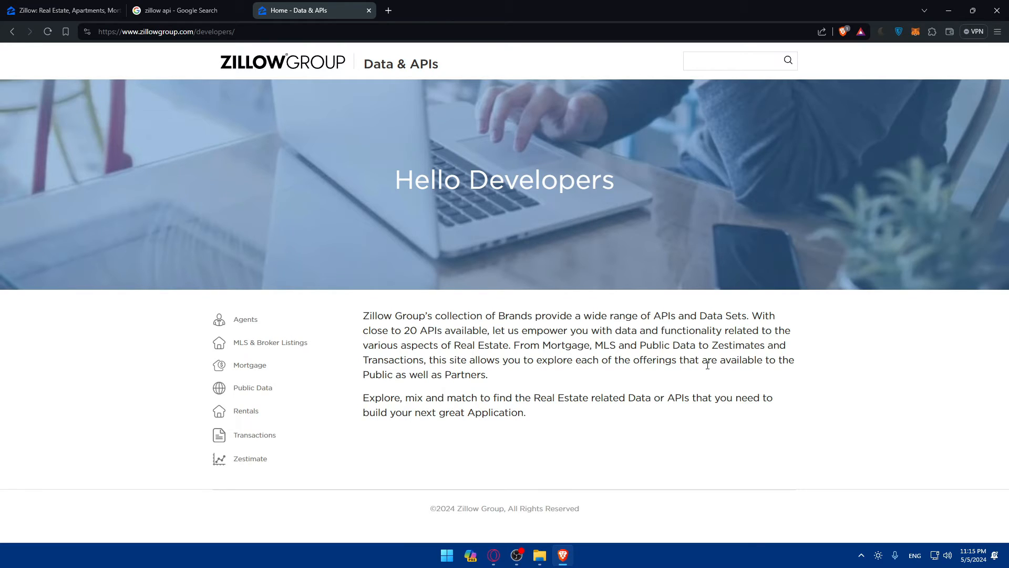
mouse_move(386, 376)
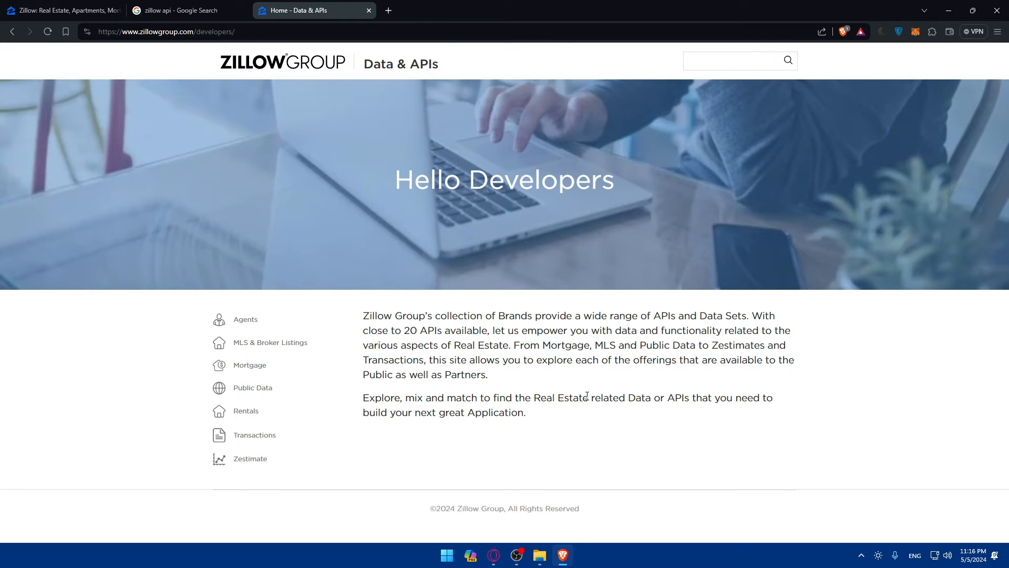
mouse_move(691, 391)
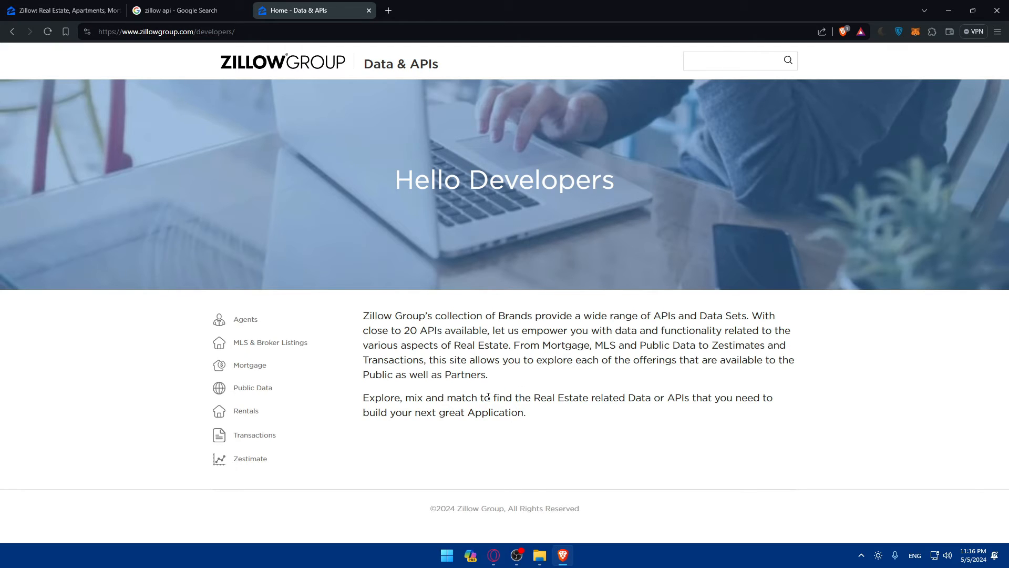
mouse_move(431, 429)
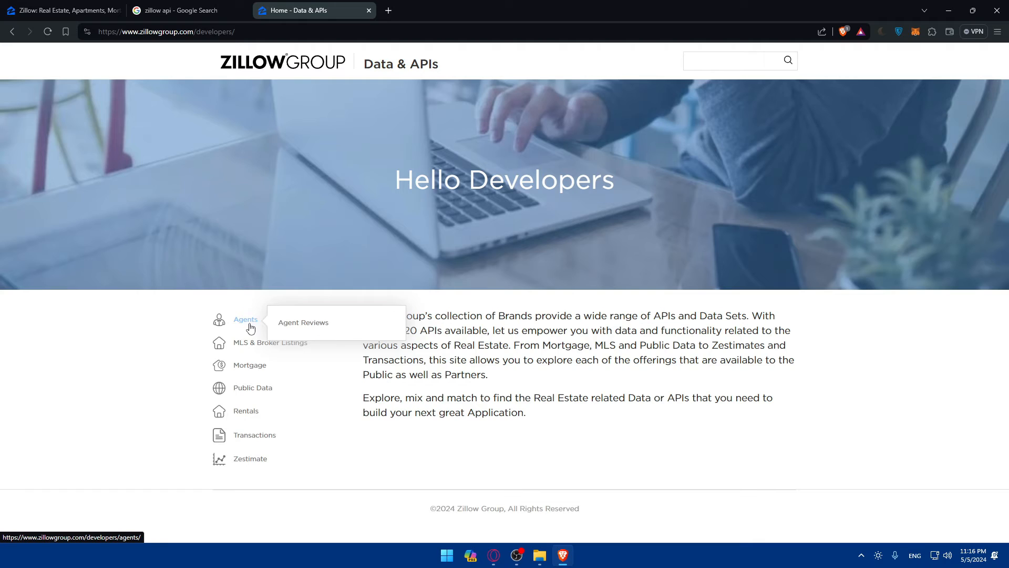
mouse_move(271, 342)
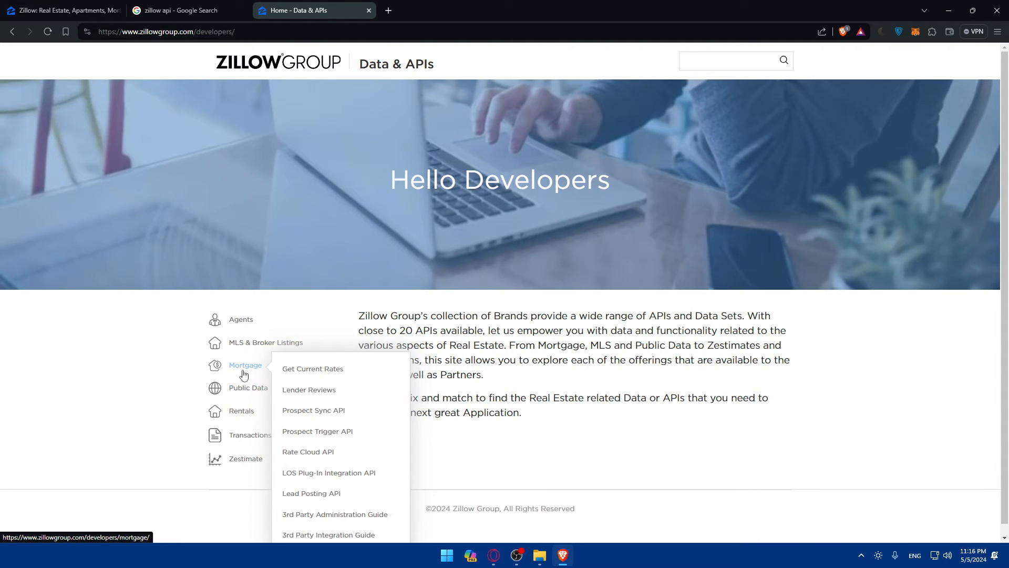
mouse_move(245, 411)
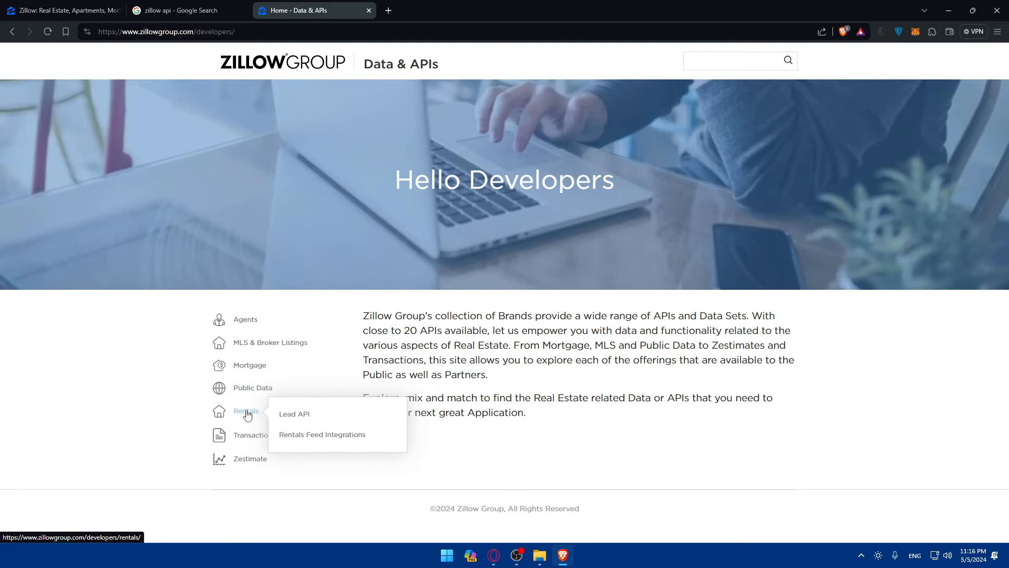
mouse_move(243, 365)
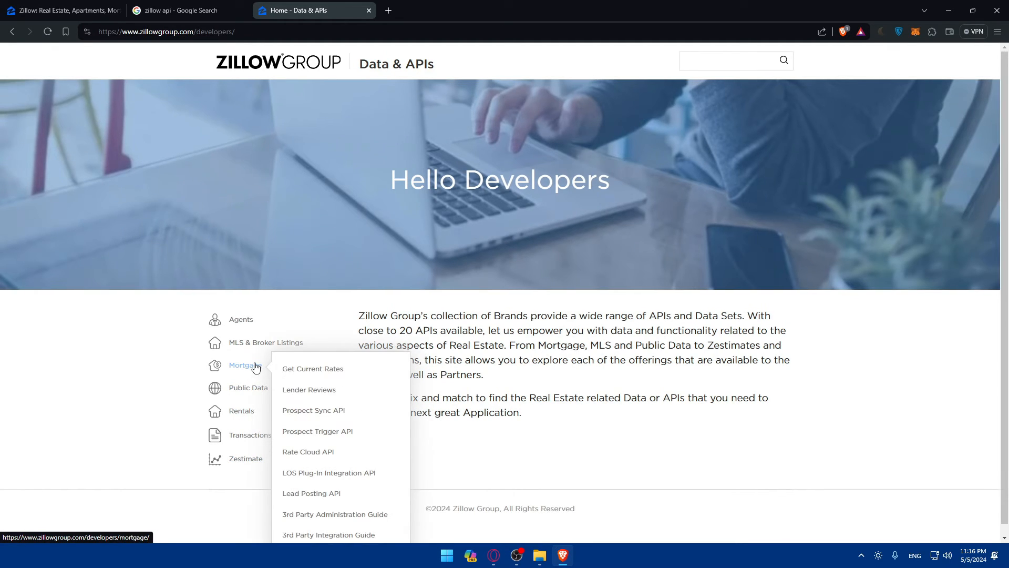
mouse_move(248, 388)
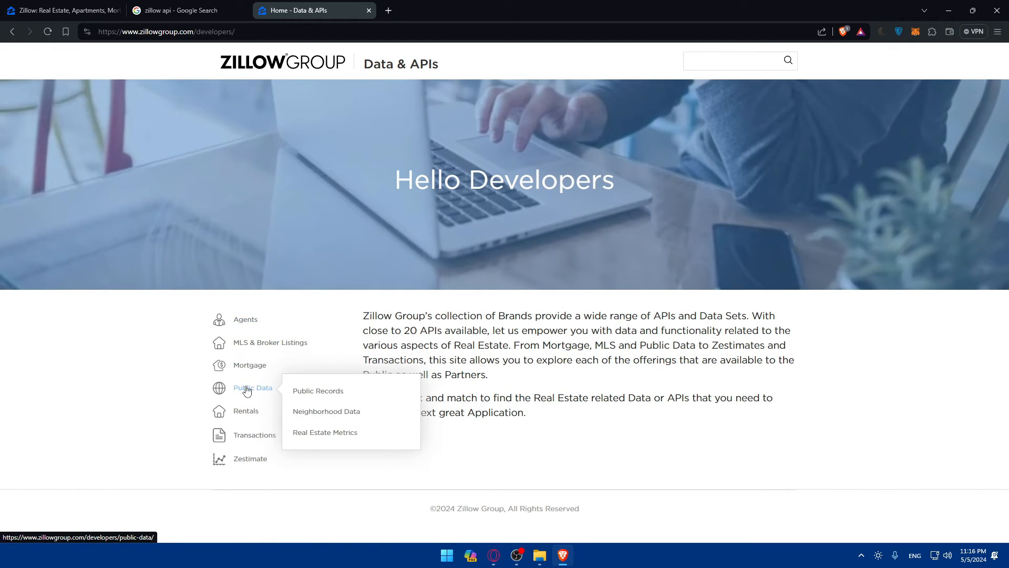
mouse_move(246, 412)
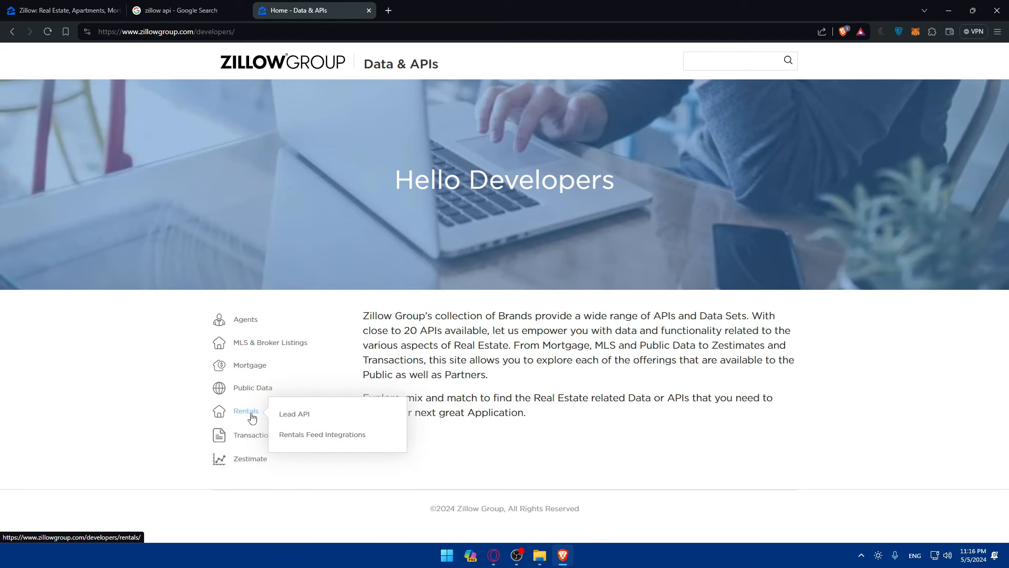
Step: Open the Lead API details page from the Rentals submenu
left_click(293, 414)
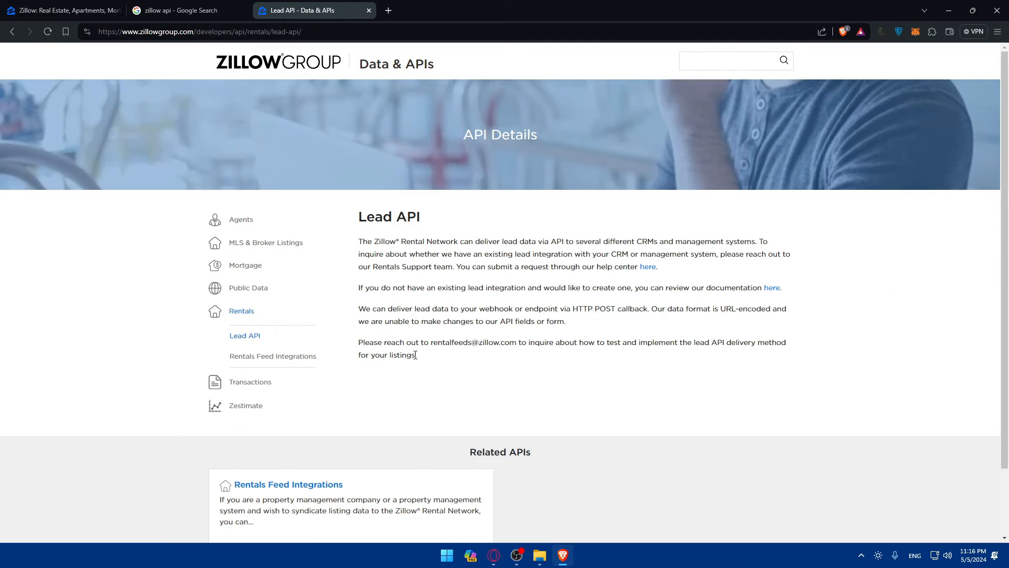
Step: Follow the Lead API page's 'here' help center link to the Zillow Rental Manager Help Center
scroll("down", 3)
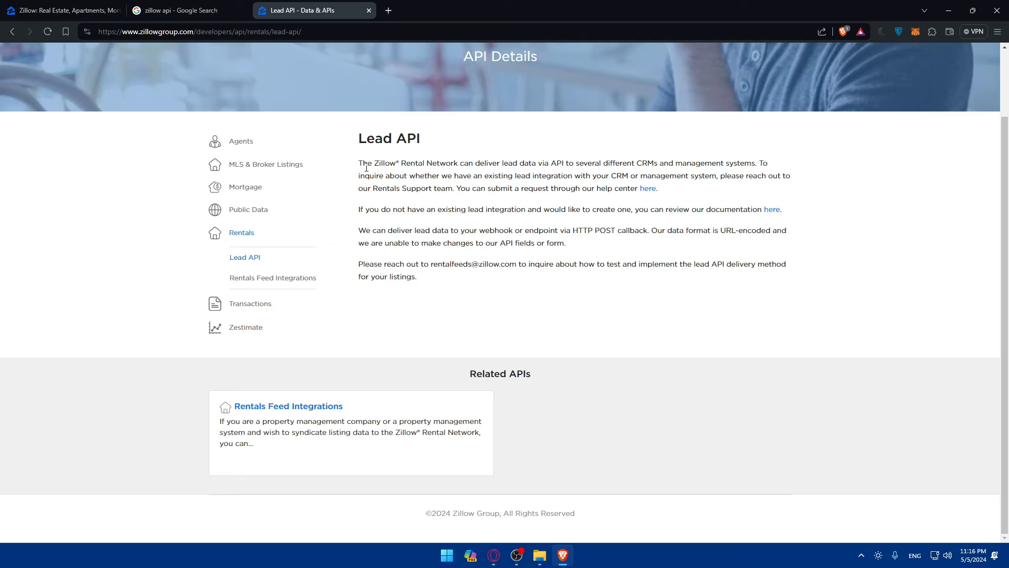
mouse_move(505, 191)
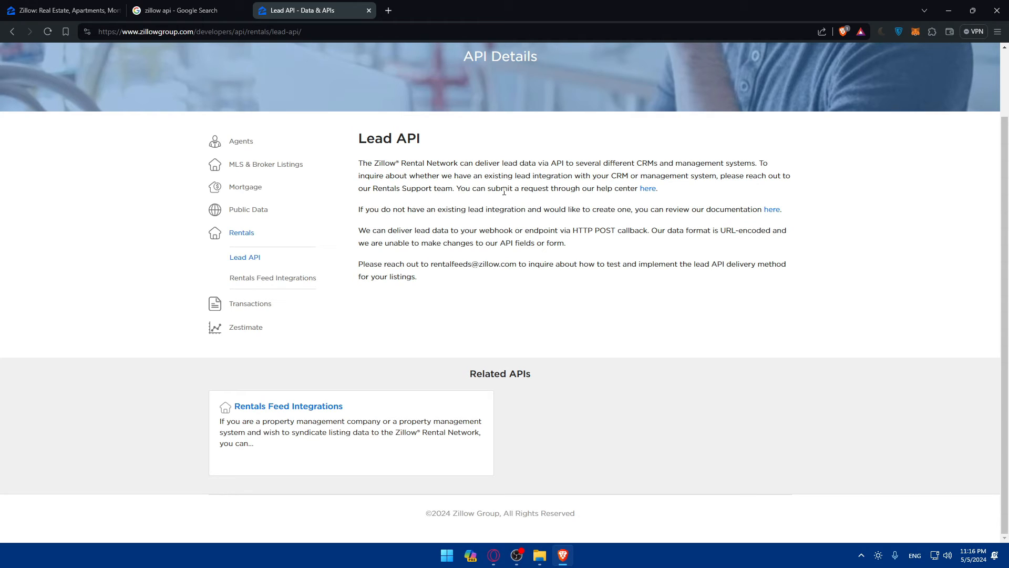
mouse_move(629, 187)
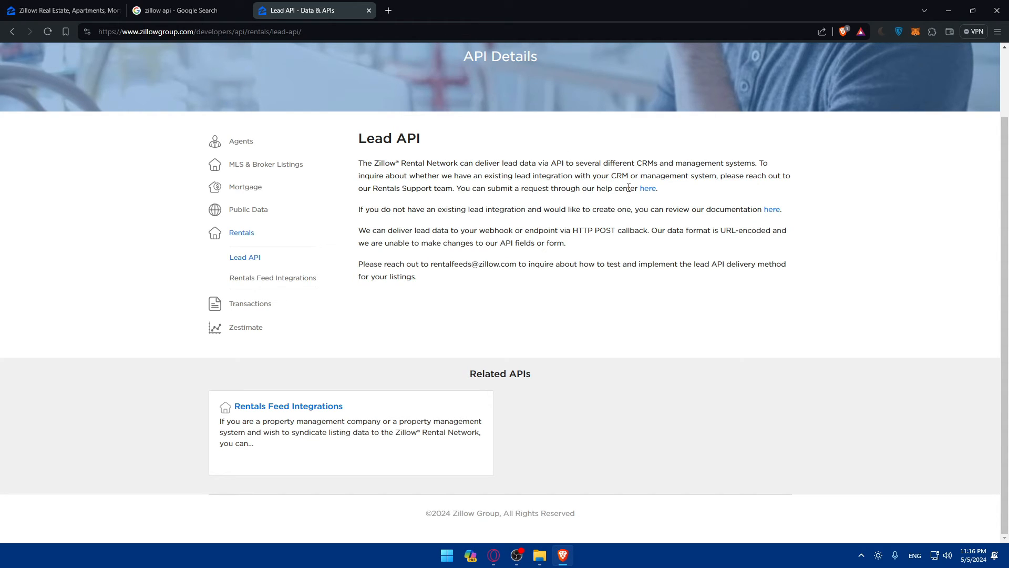
mouse_move(648, 189)
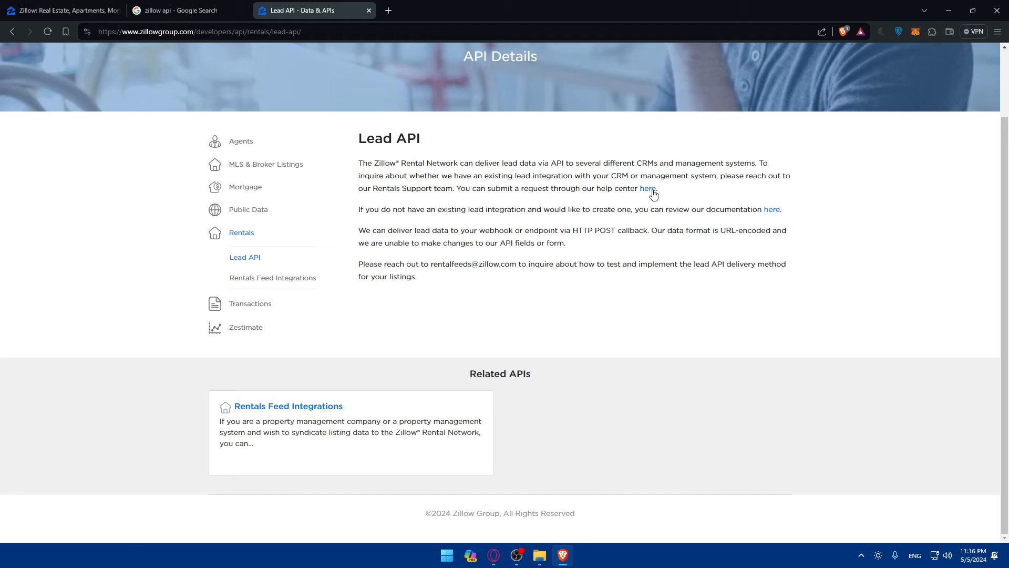
left_click(646, 188)
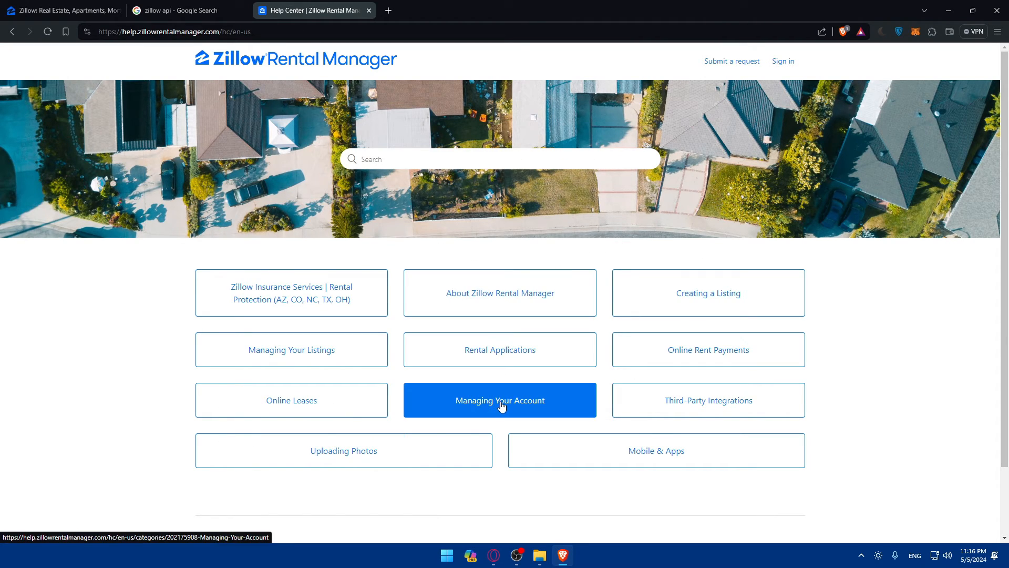
Step: Browse Mobile & Apps, search the help center for 'api', then bring up the Submit a request form
left_click(656, 451)
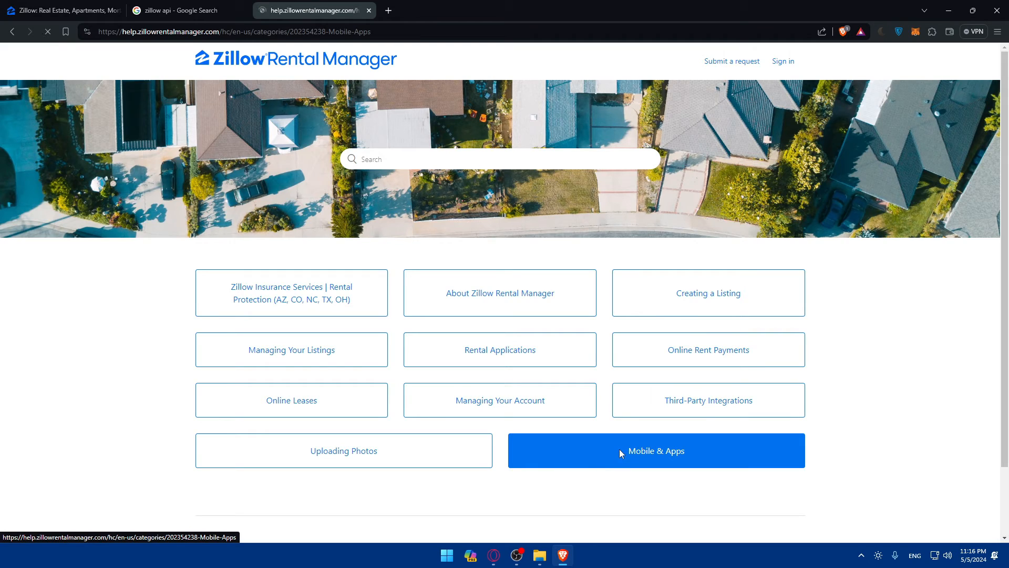
left_click(655, 450)
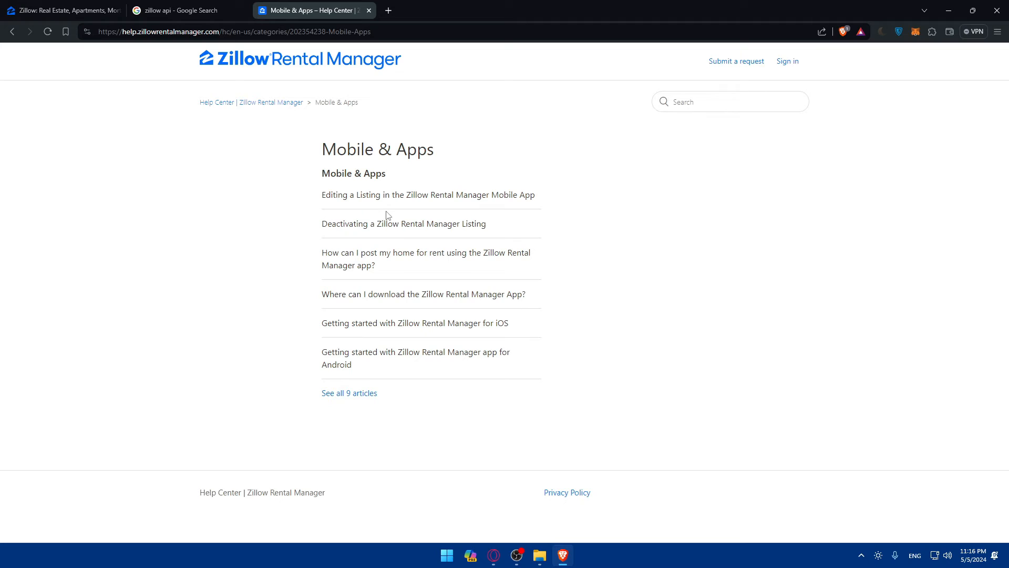
left_click(730, 101)
type("api")
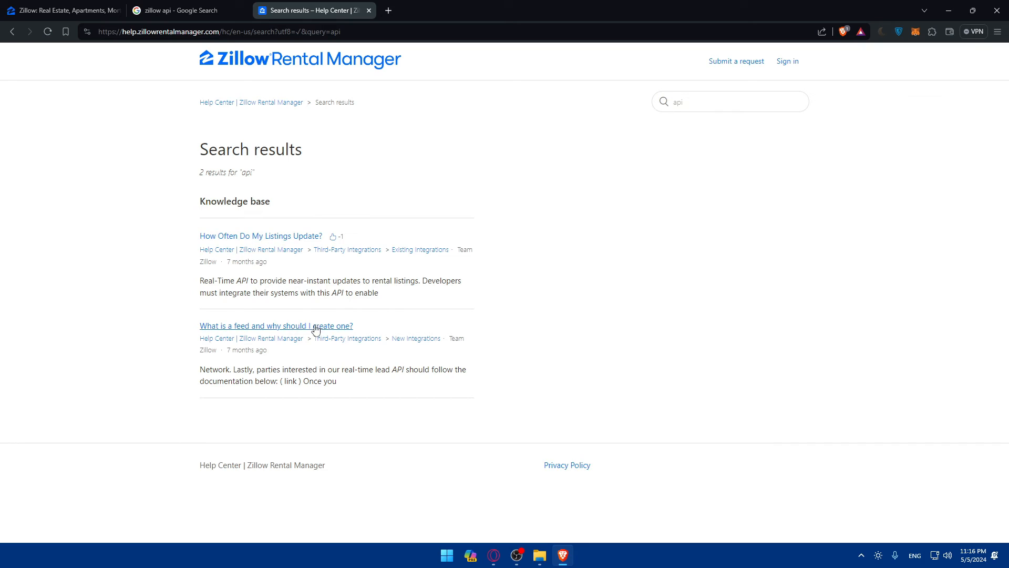
mouse_move(399, 194)
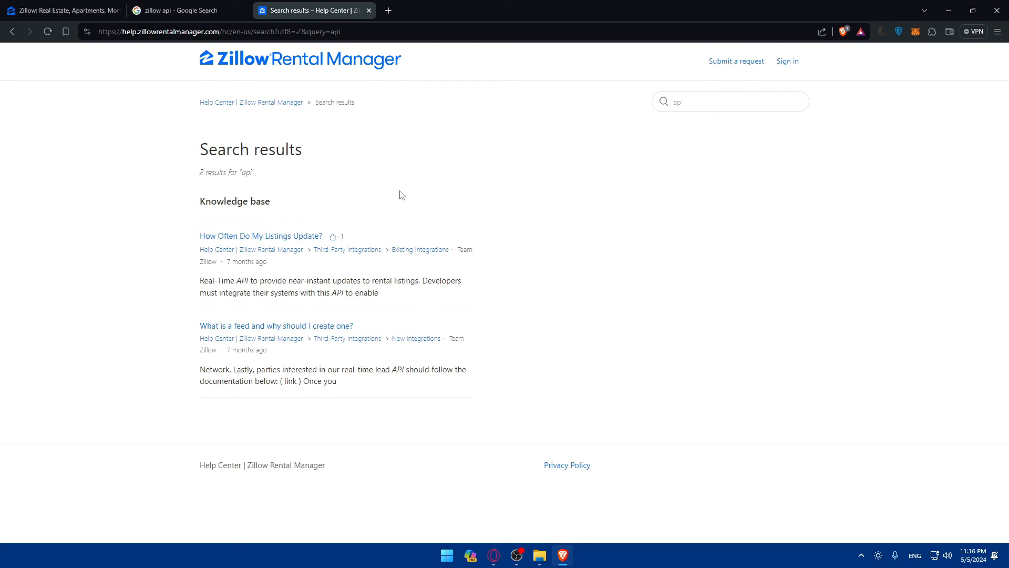
mouse_move(775, 54)
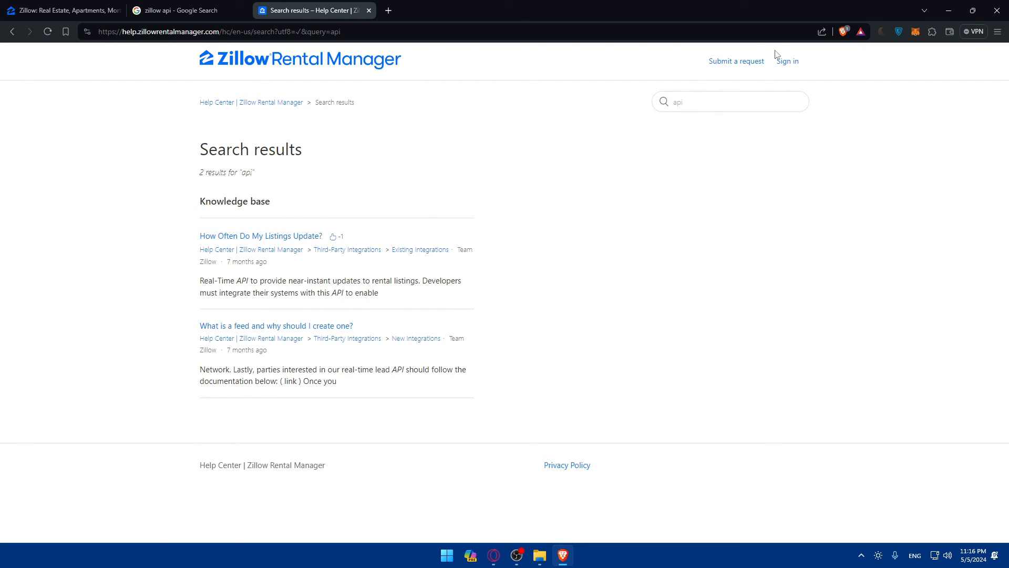
left_click(736, 61)
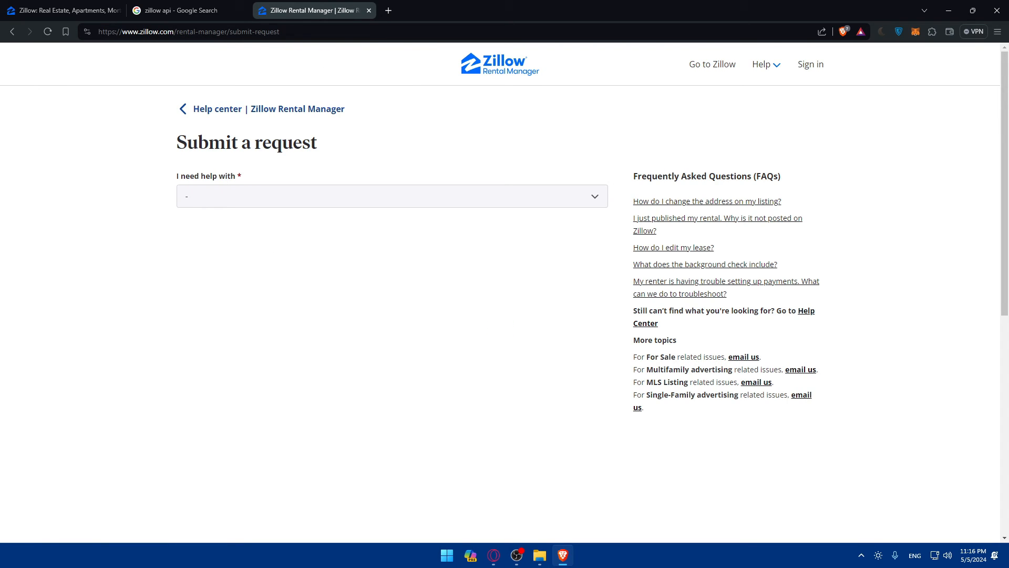
Step: Try My Account and My Rental Listing in 'I need help with', leaving Insurance Products chosen
left_click(391, 197)
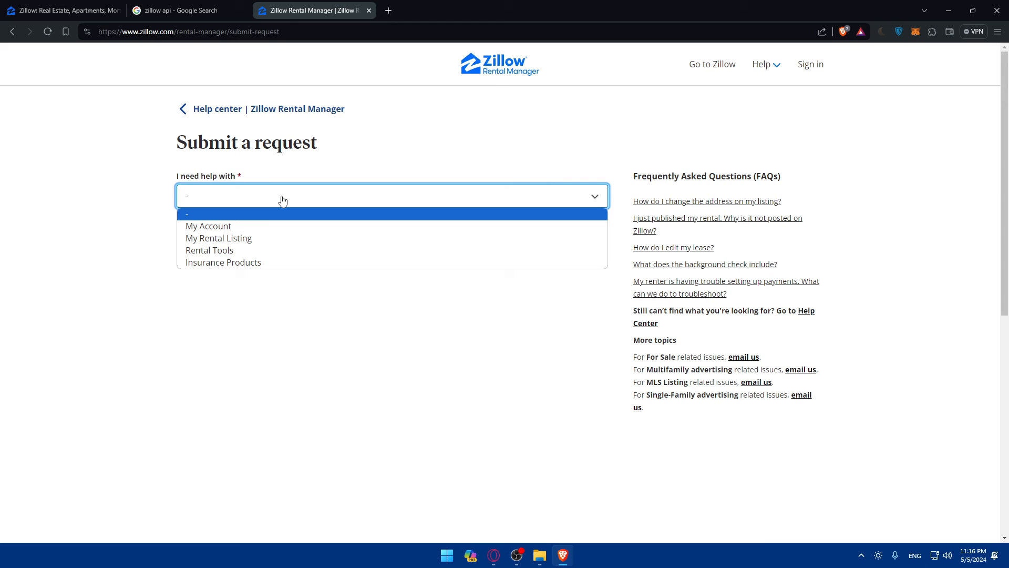
left_click(208, 226)
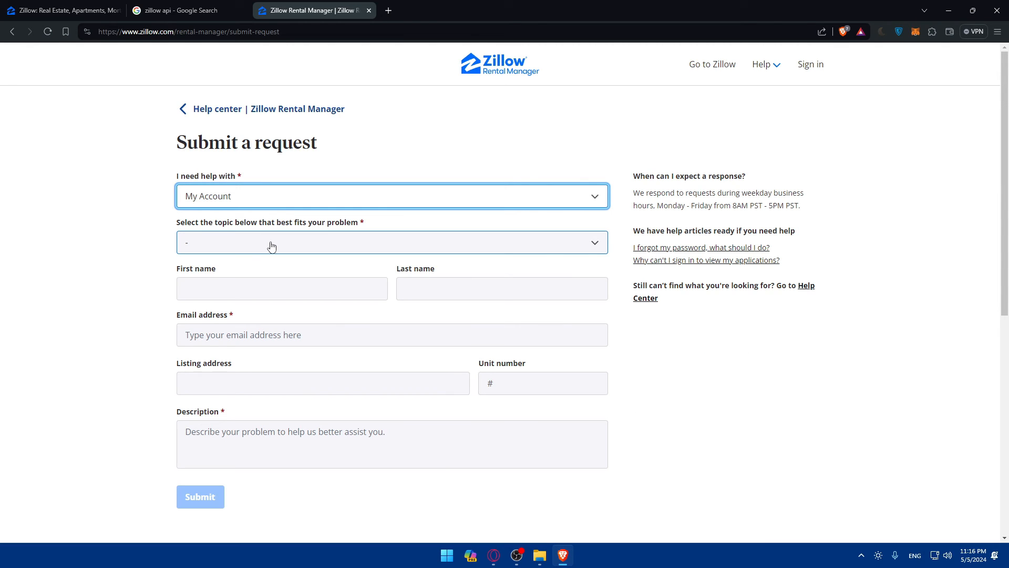
left_click(391, 197)
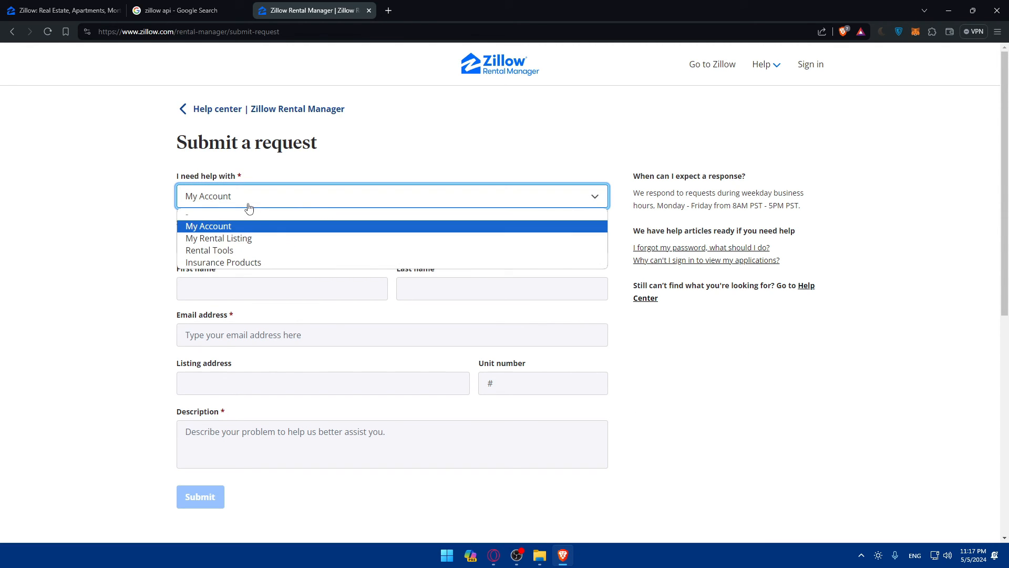
left_click(208, 226)
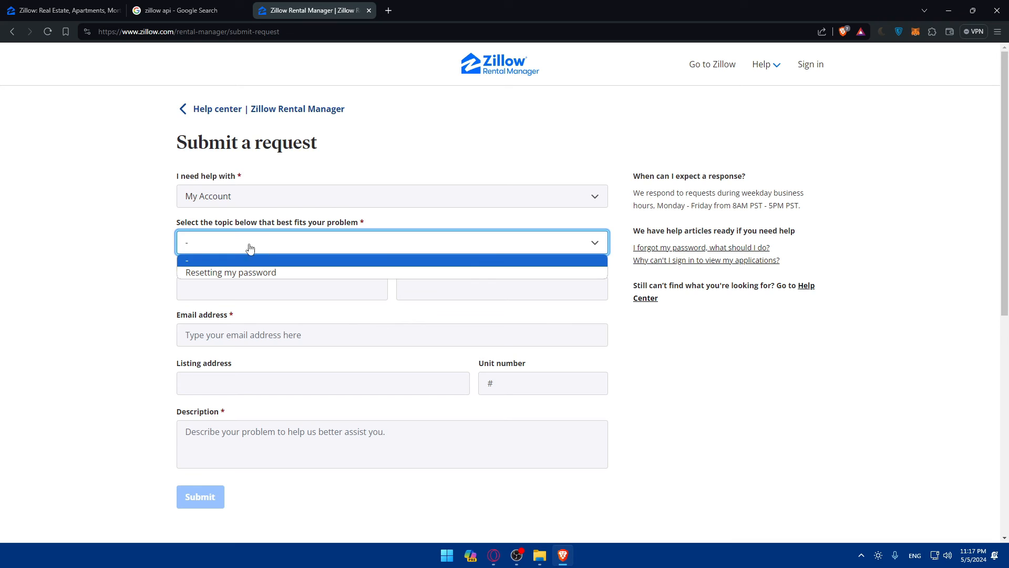
left_click(391, 196)
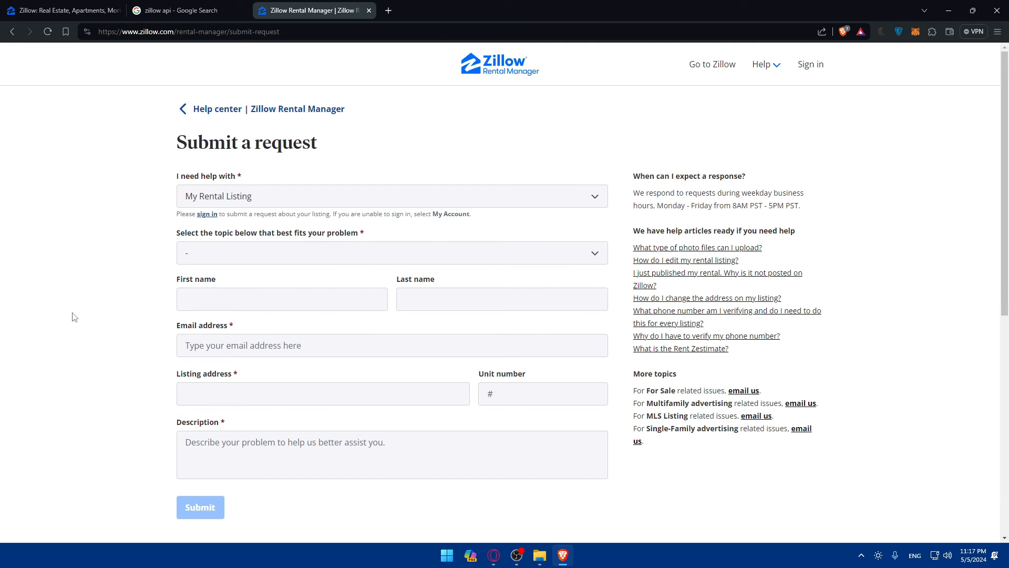
left_click(391, 252)
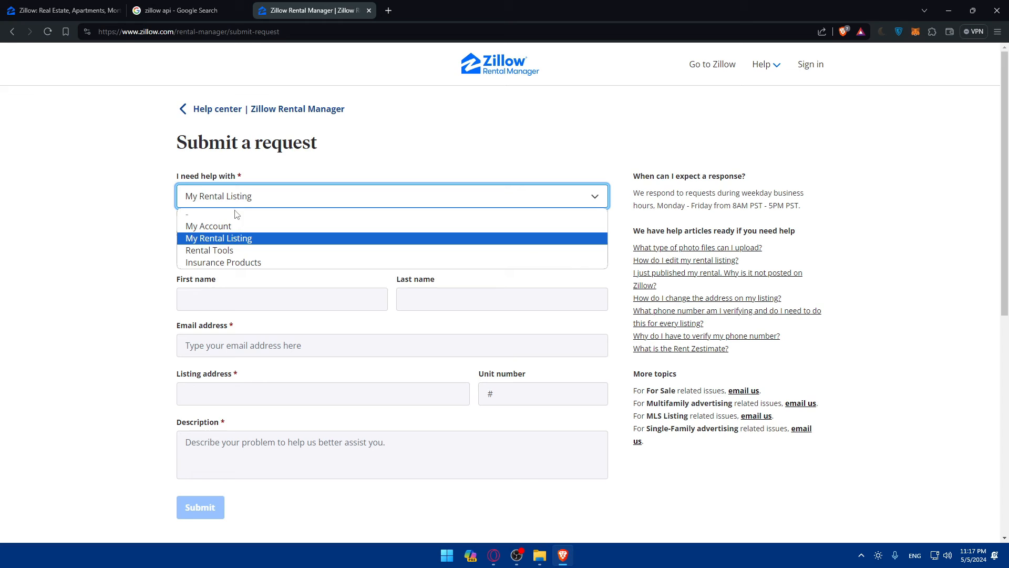
mouse_move(251, 262)
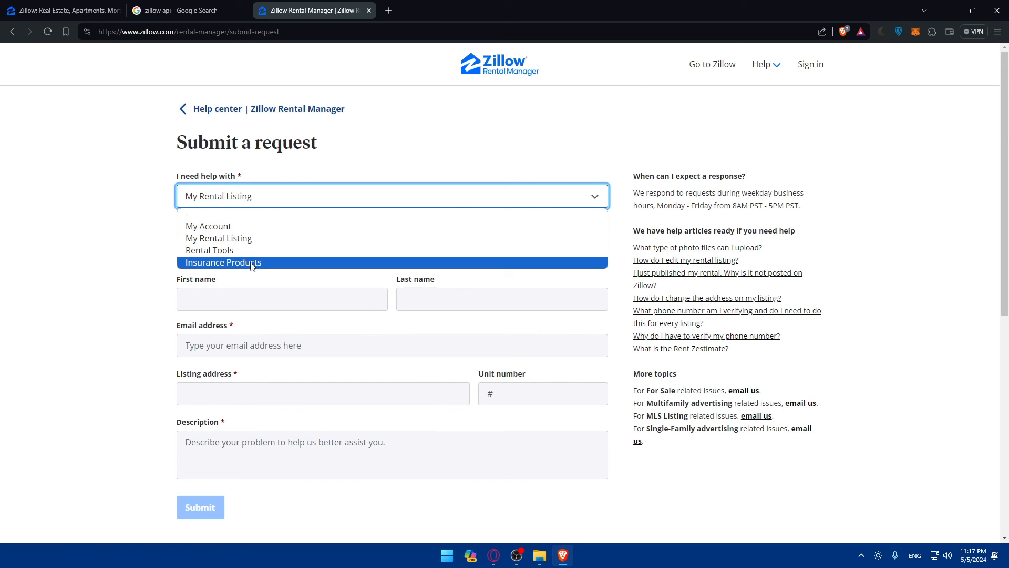
left_click(223, 261)
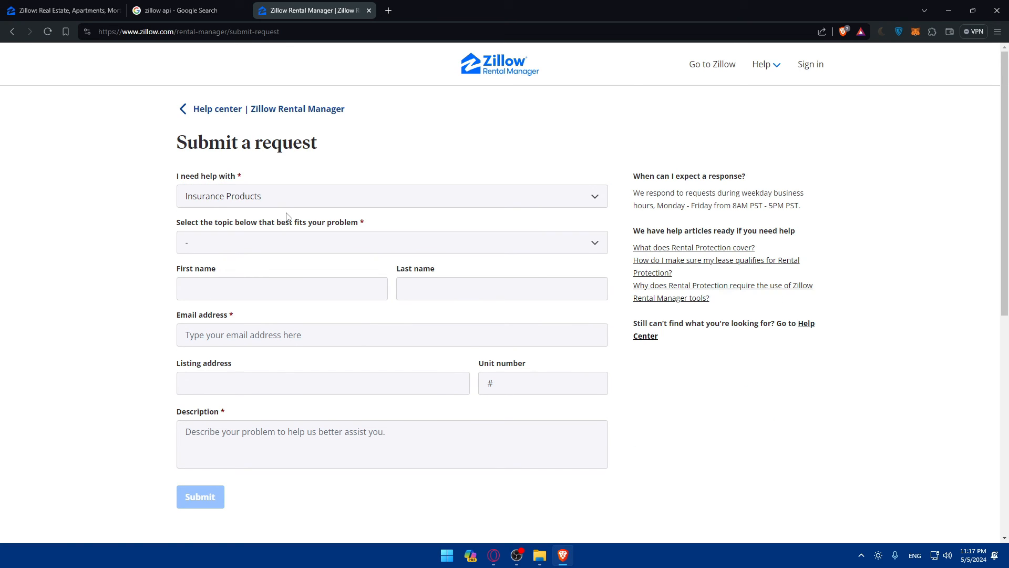
mouse_move(874, 323)
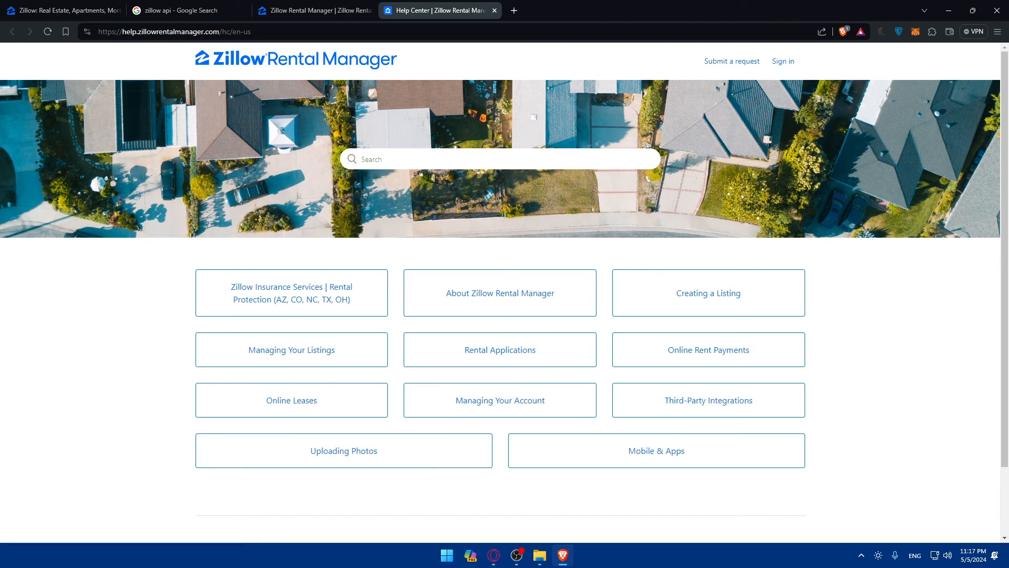
Step: Return to the Zillow home page tab
left_click(61, 10)
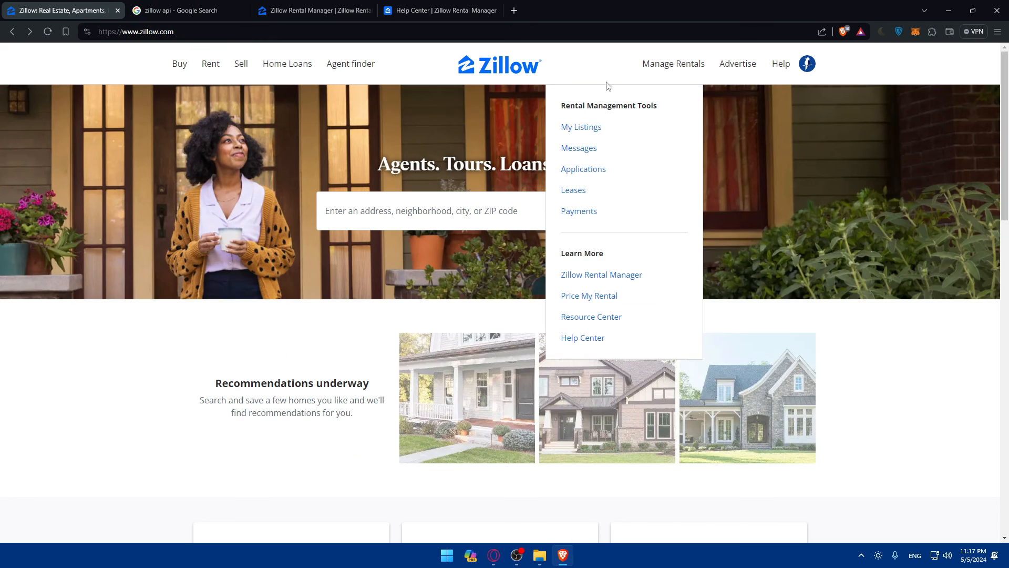